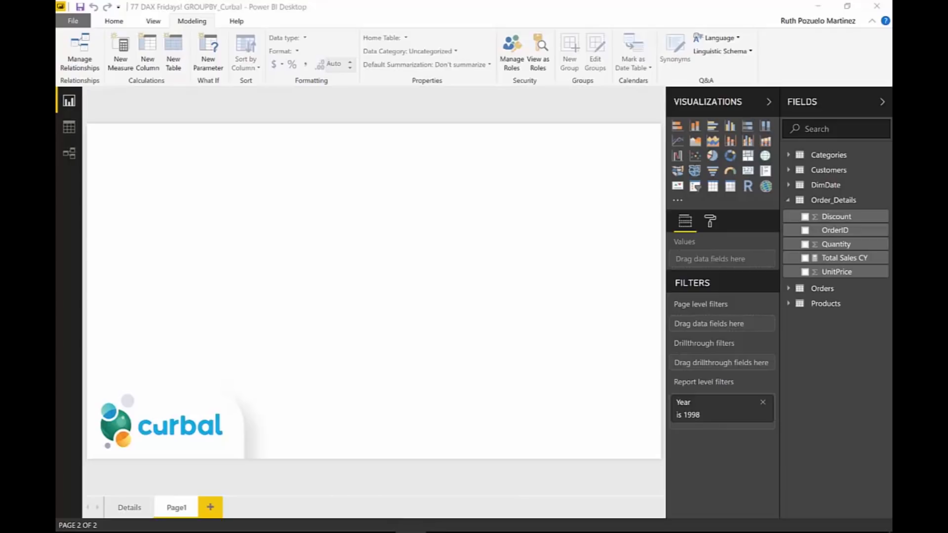
mouse_move(582, 57)
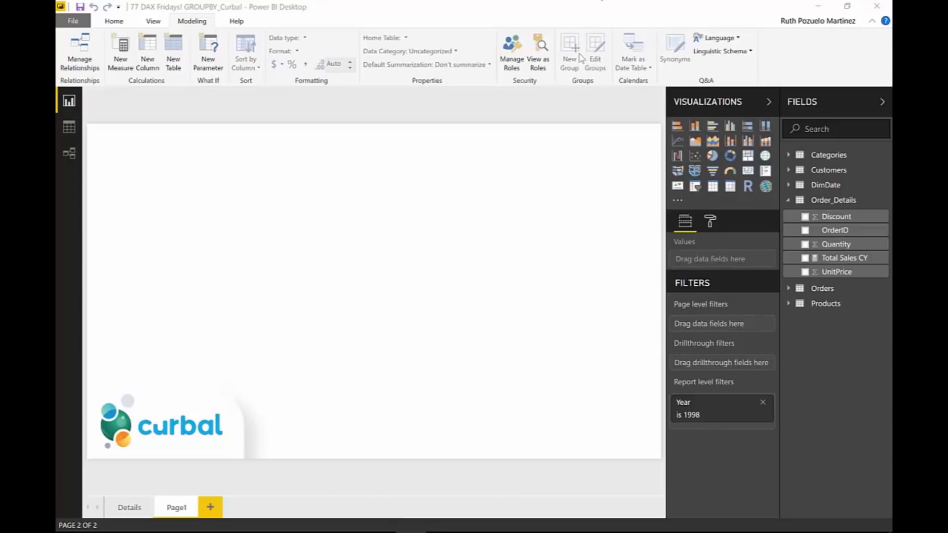
Switch to the Details report page and follow its link to the GROUPBY documentation.
click(128, 508)
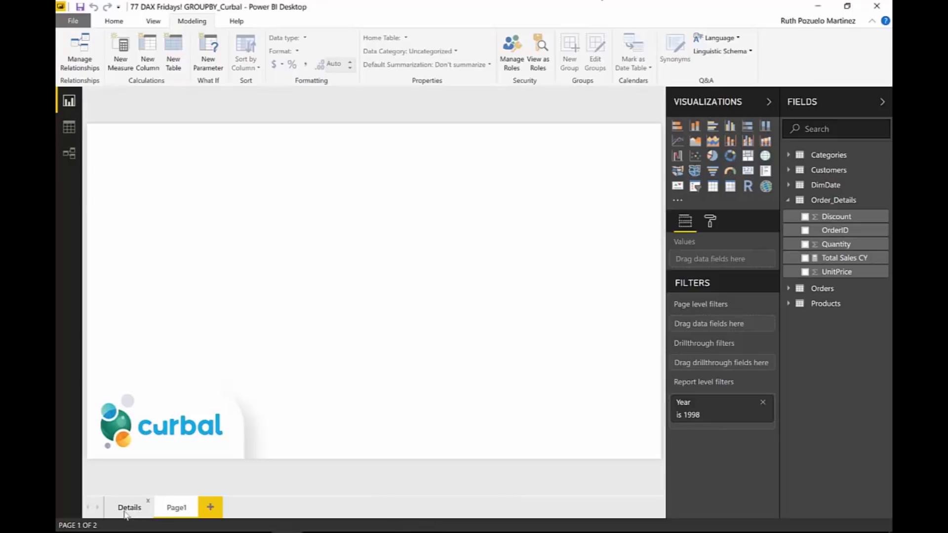
click(128, 508)
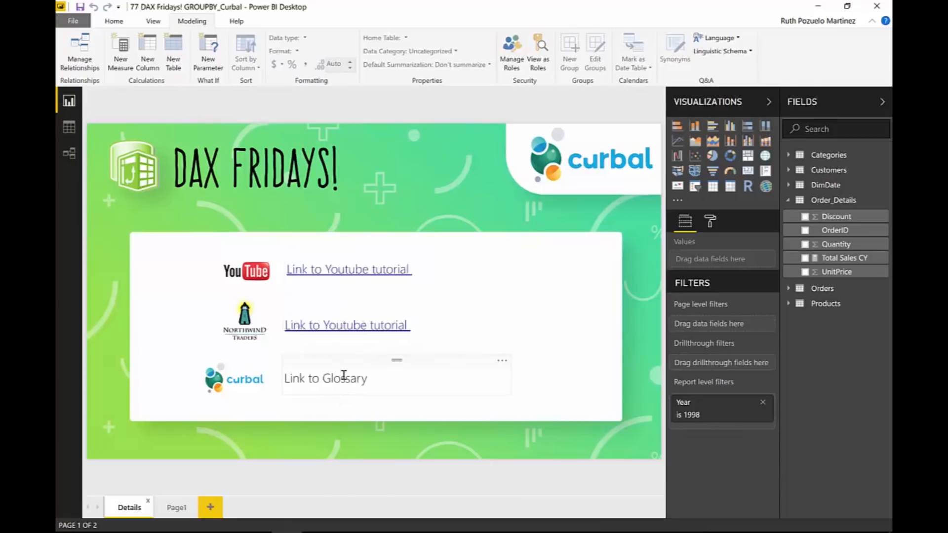
mouse_move(347, 371)
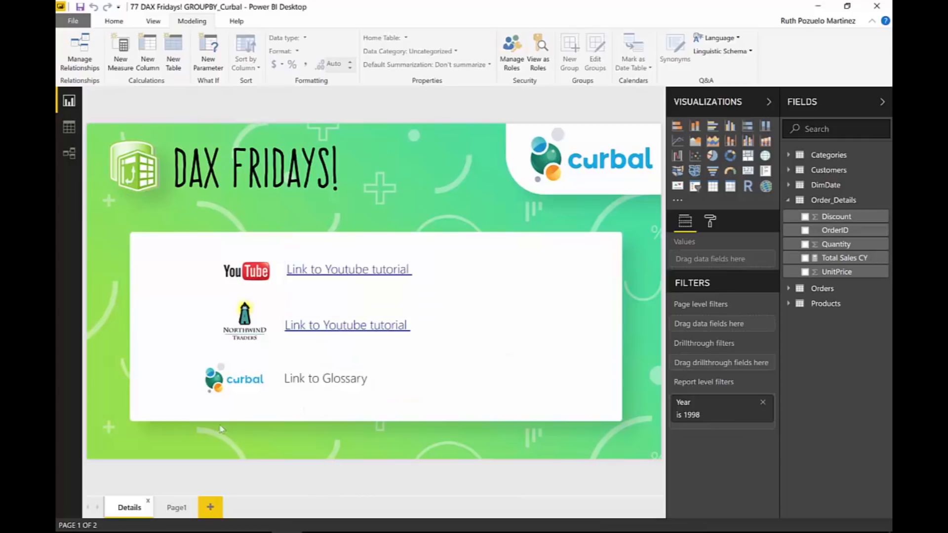
click(176, 507)
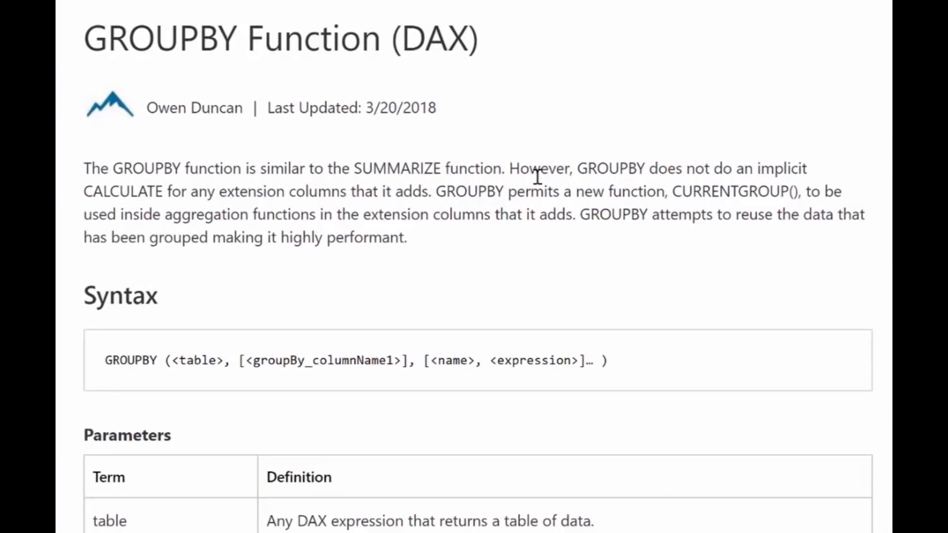
mouse_move(472, 205)
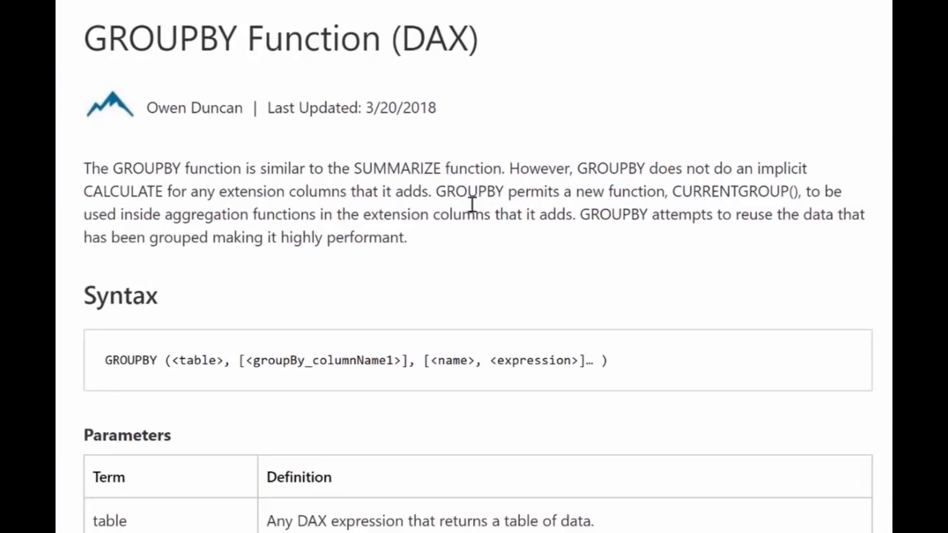
Scroll to the Syntax section and highlight that grouping column names go in double quotes.
scroll(down, 3)
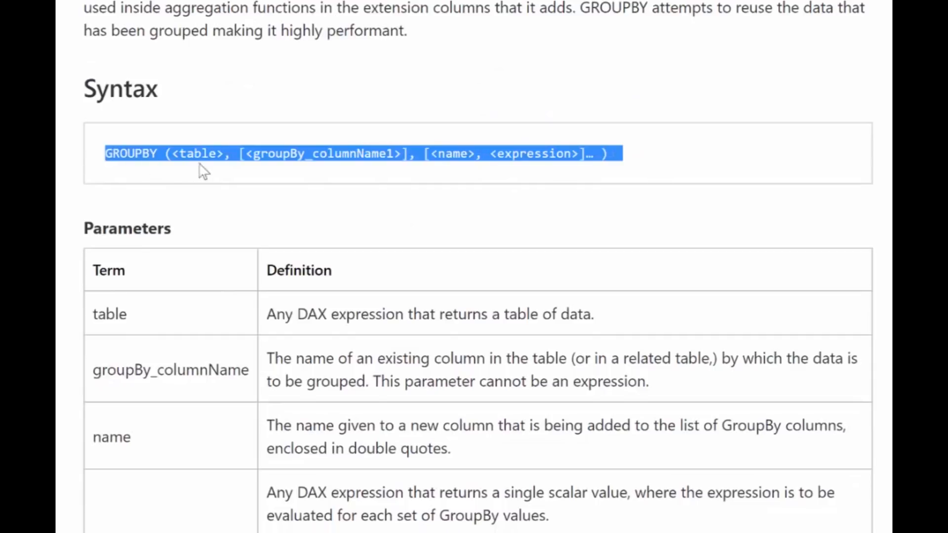
mouse_move(320, 306)
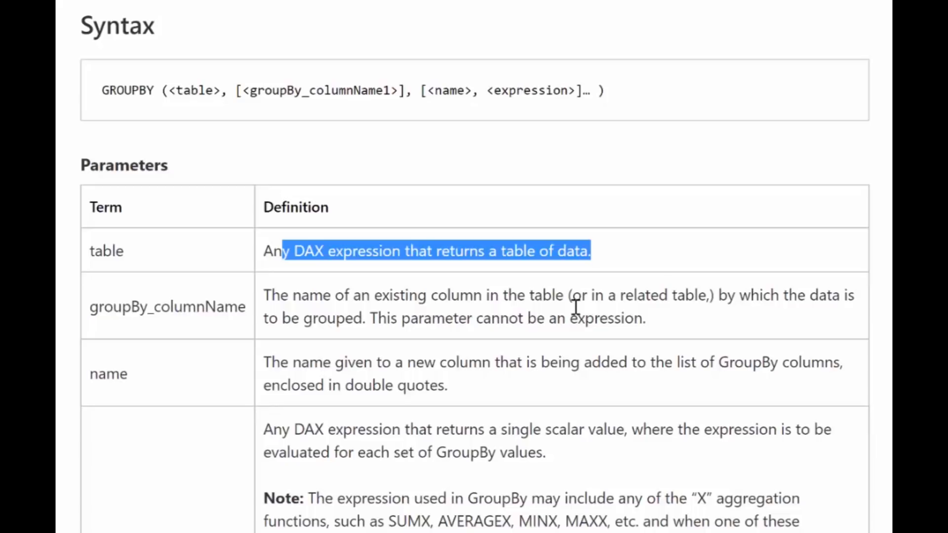
scroll(down, 3)
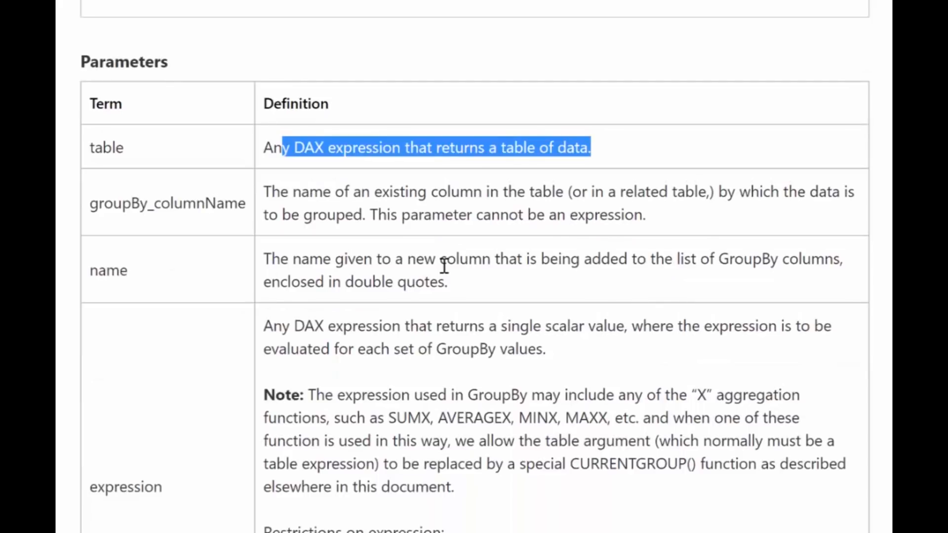
click(444, 267)
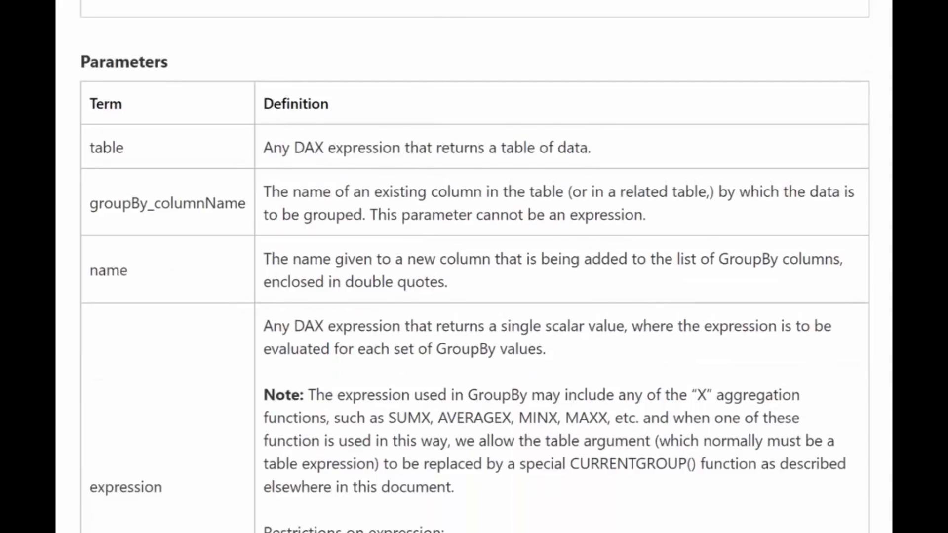
drag(325, 282, 448, 282)
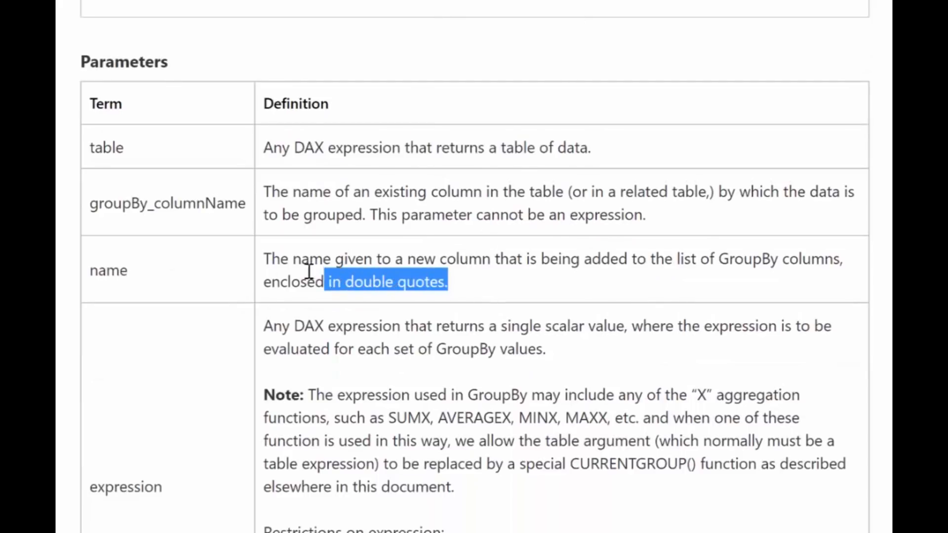
Highlight the expression parameter's definition and read down to Return Value and Remarks.
scroll(down, 3)
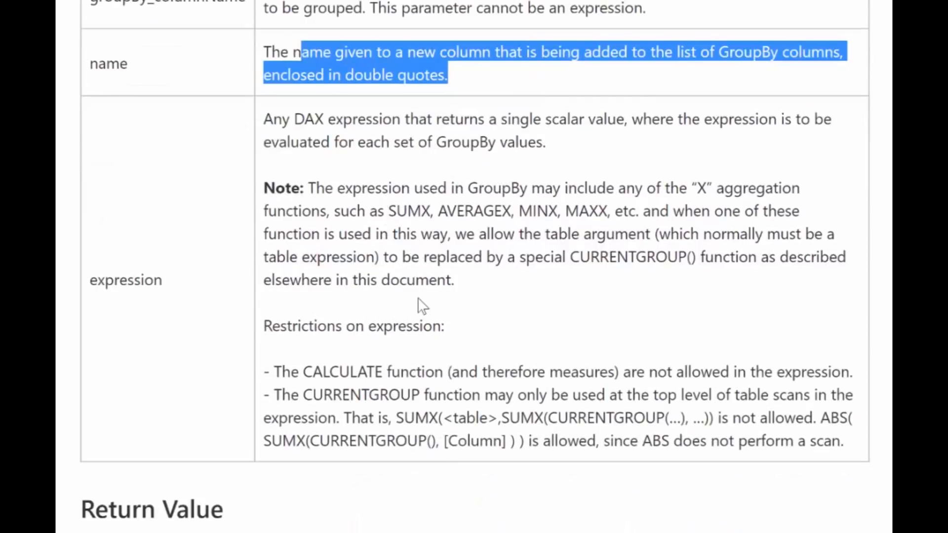
mouse_move(428, 301)
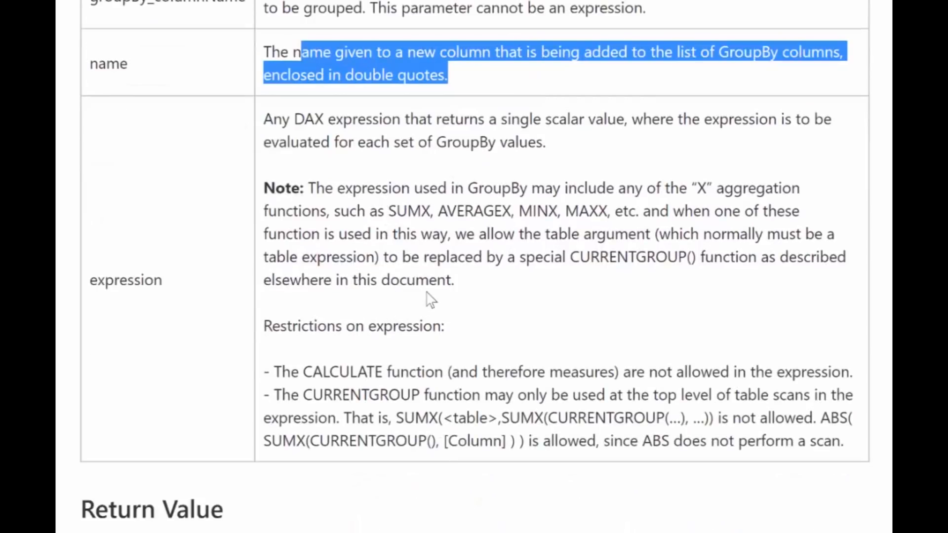
drag(311, 373, 503, 373)
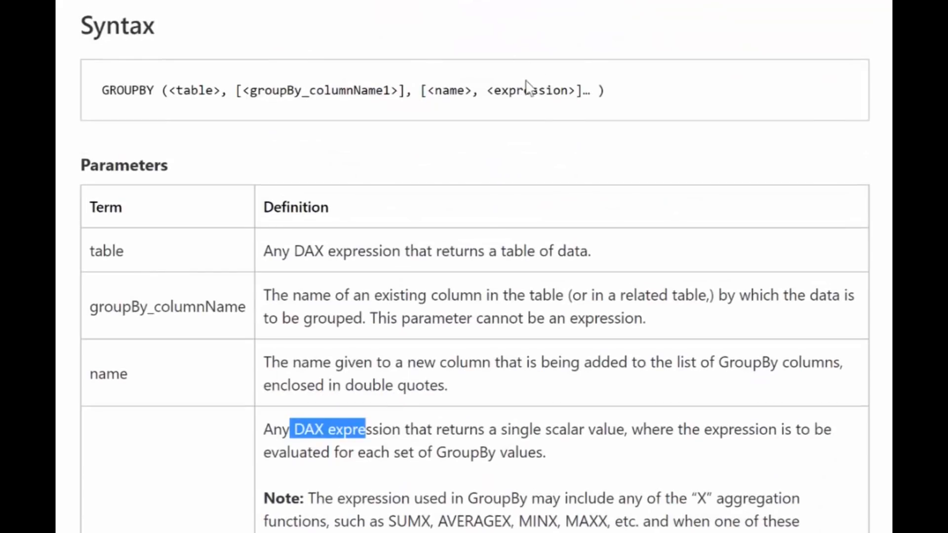
scroll(down, 3)
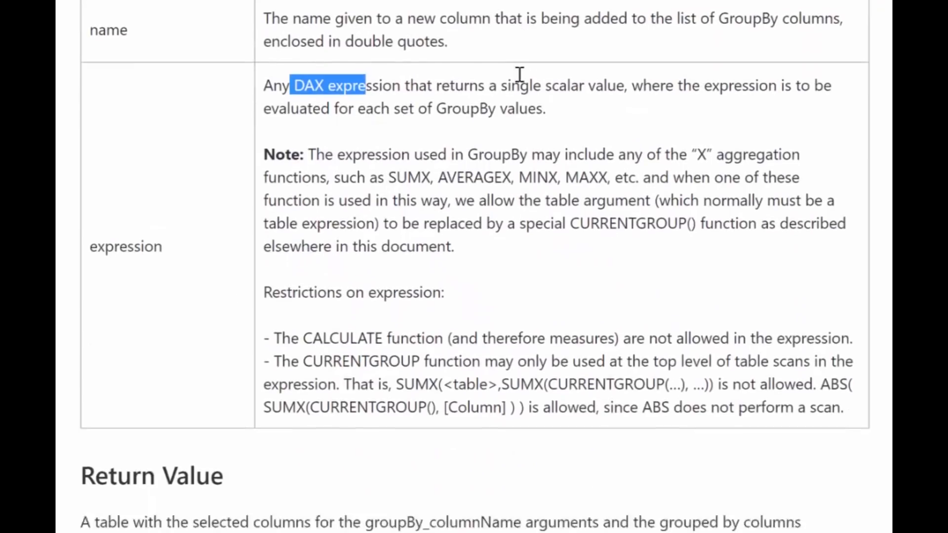
scroll(down, 3)
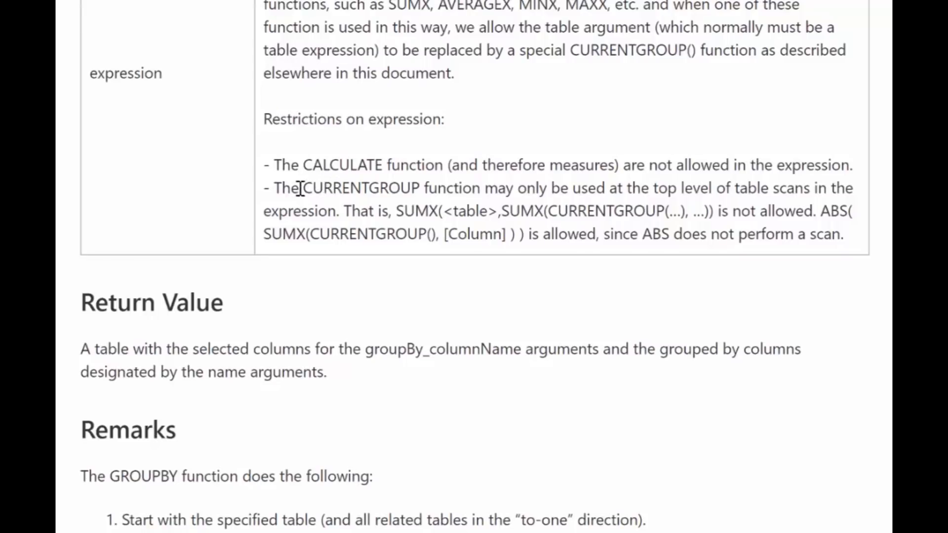
Highlight that CURRENTGROUP returns a set of rows and Sales as the example's grouped table.
double_click(359, 188)
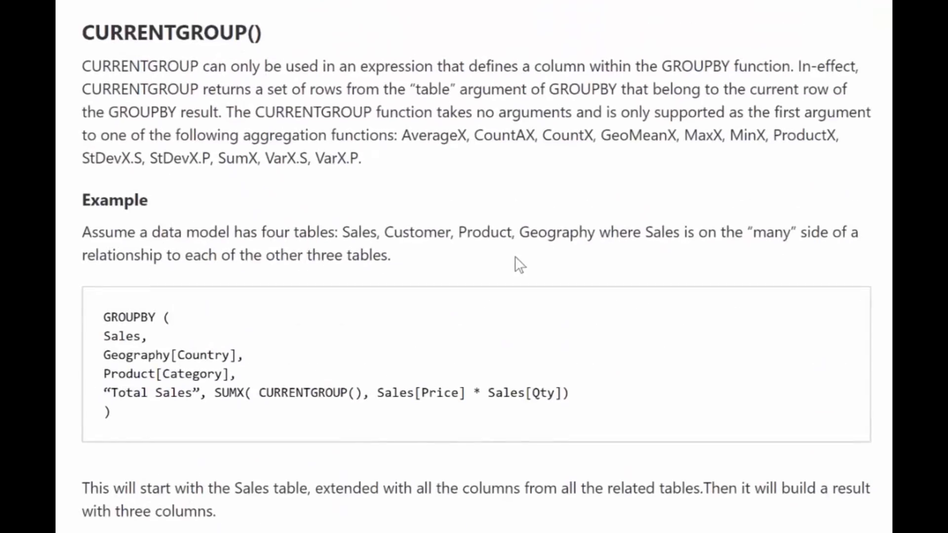
mouse_move(330, 130)
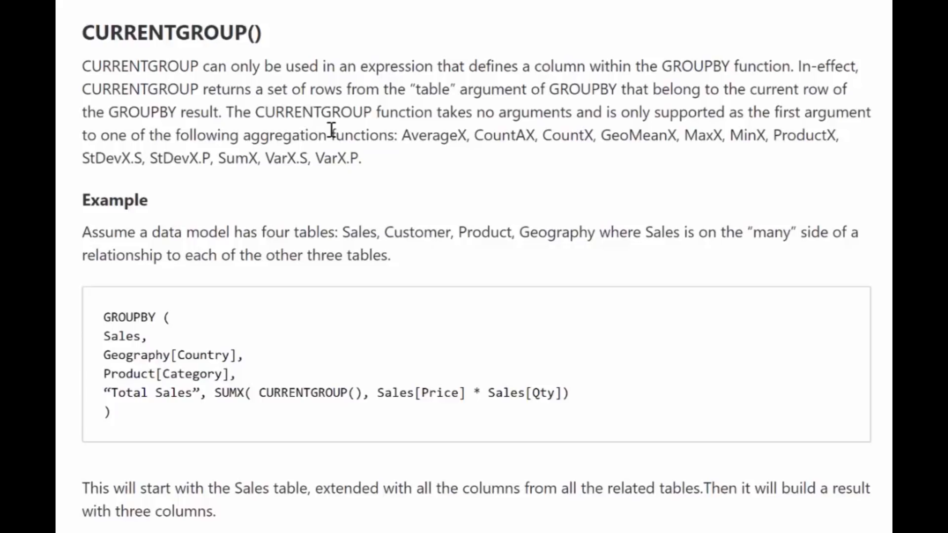
mouse_move(317, 371)
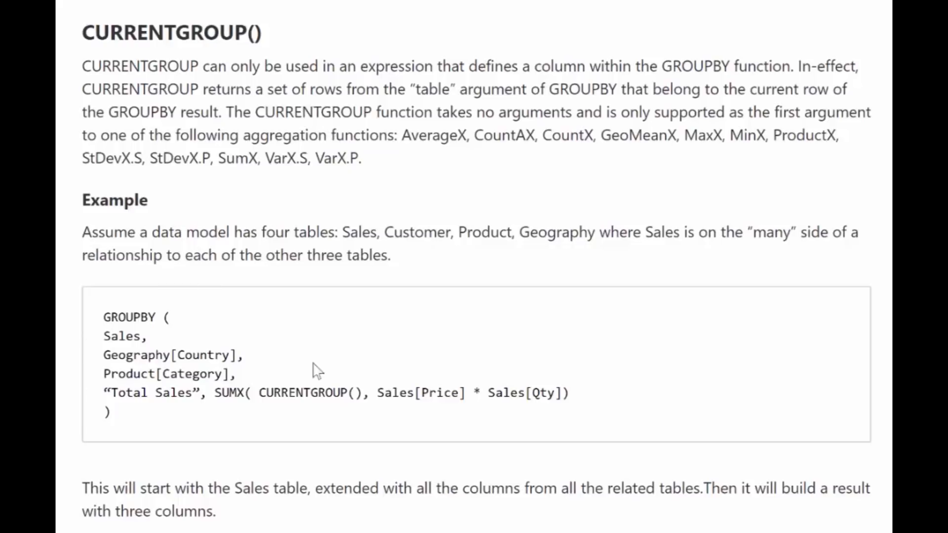
mouse_move(792, 83)
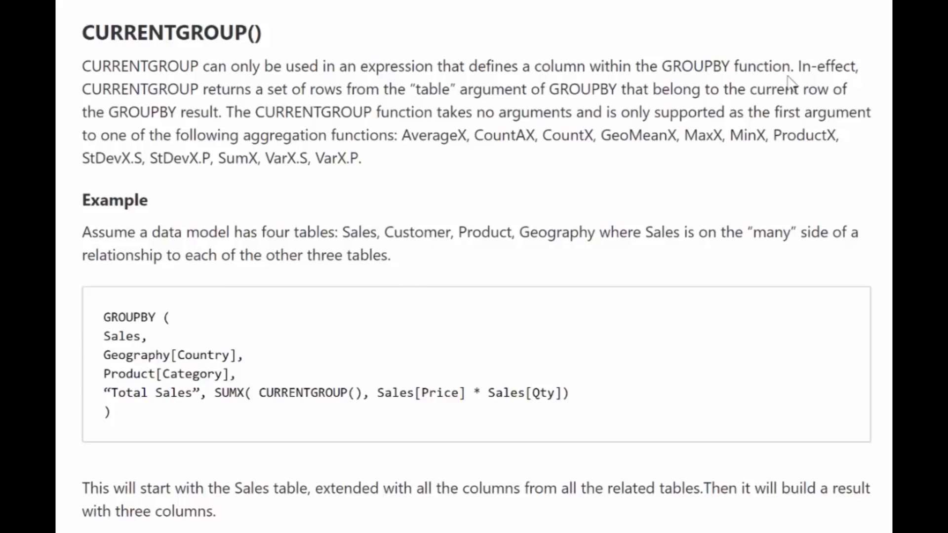
drag(273, 89, 435, 89)
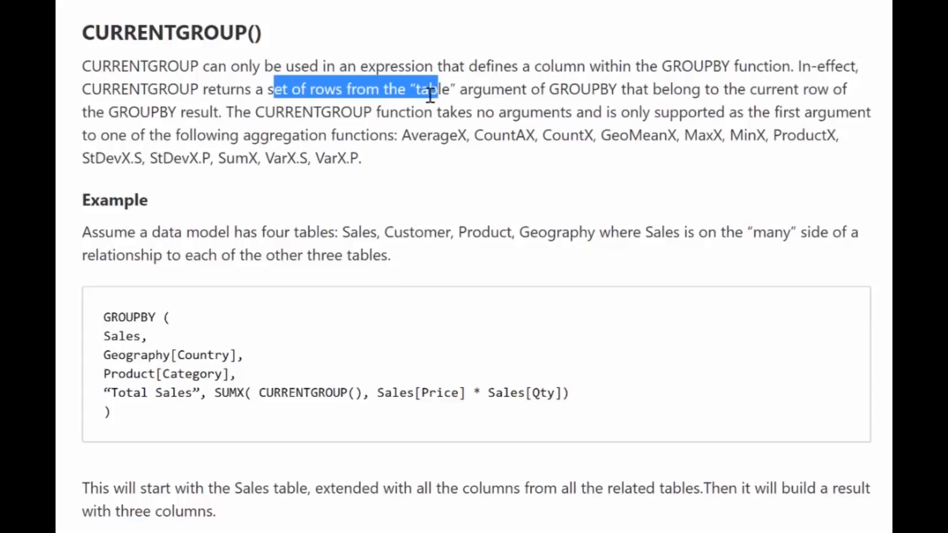
double_click(123, 336)
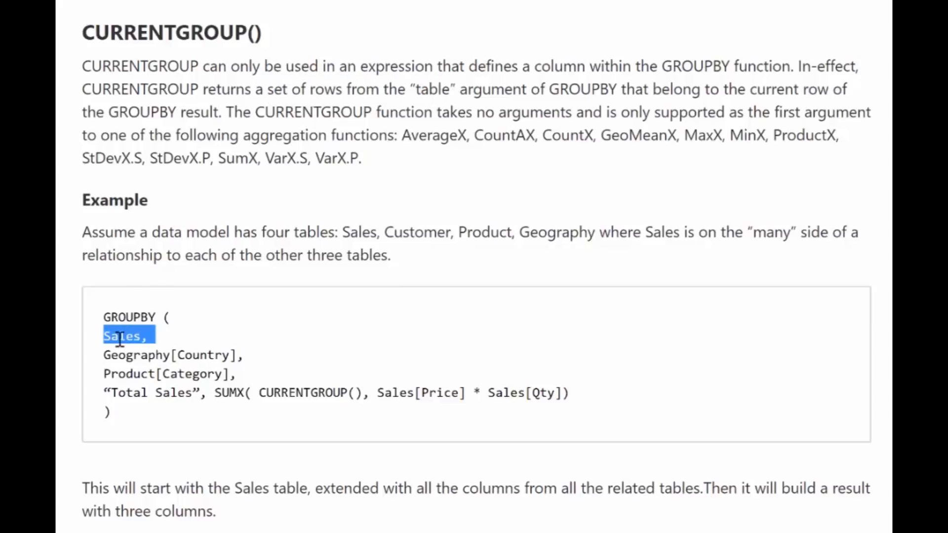
mouse_move(139, 356)
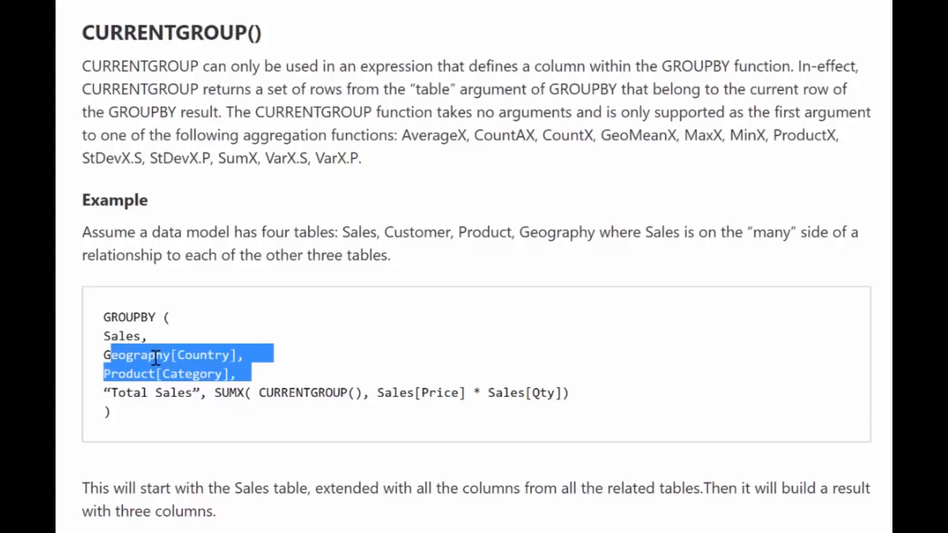
mouse_move(250, 390)
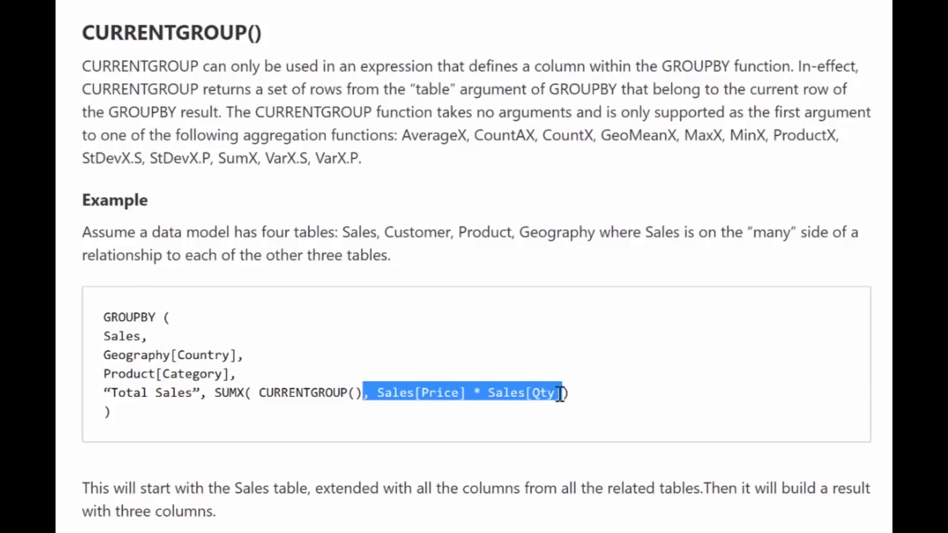
mouse_move(310, 387)
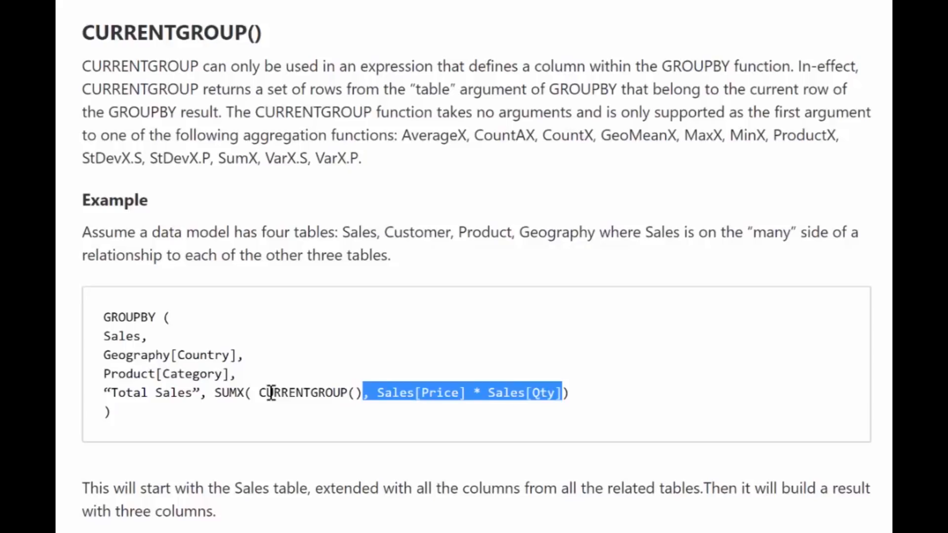
mouse_move(403, 309)
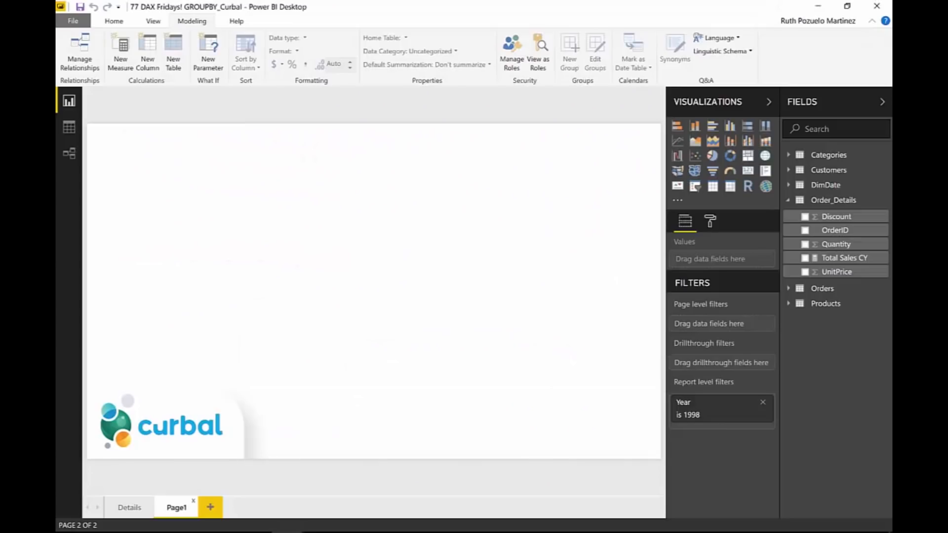
mouse_move(272, 225)
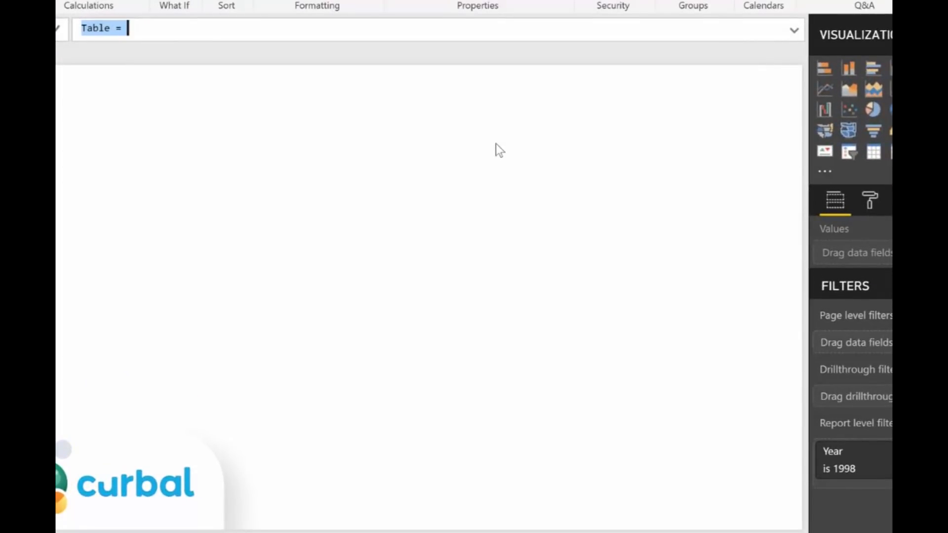
Name the table SalesBYCountryByProduct and start =GROUPBY(Order_Details,.
text(Sales)
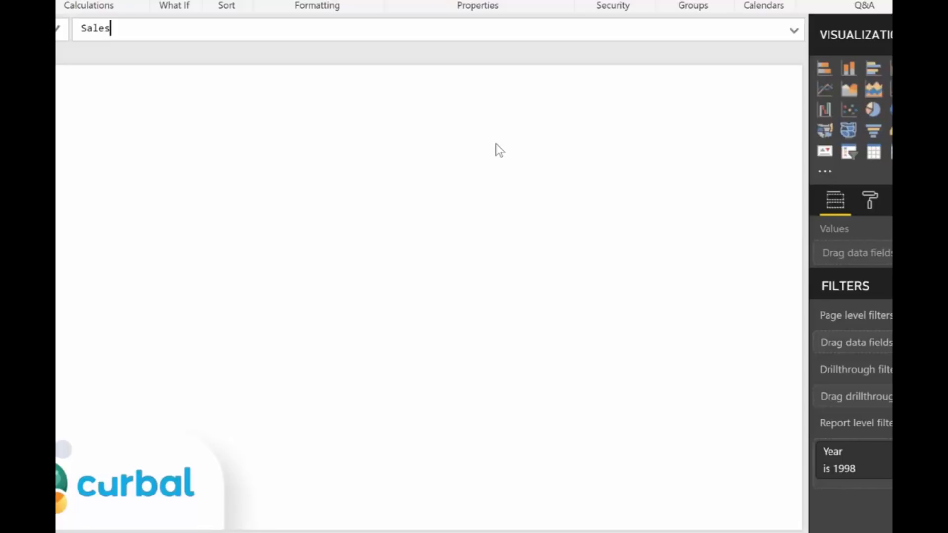
text(BYCountryB)
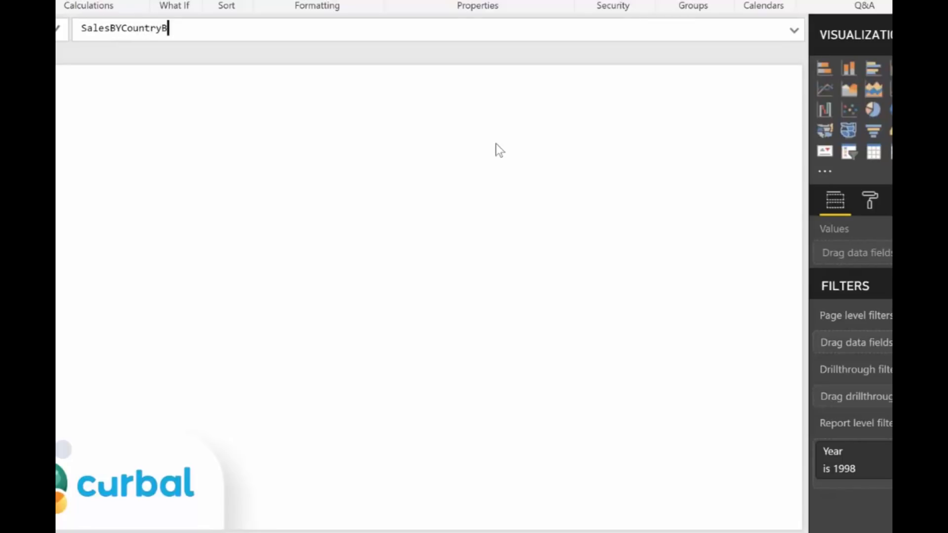
text(yProduct)
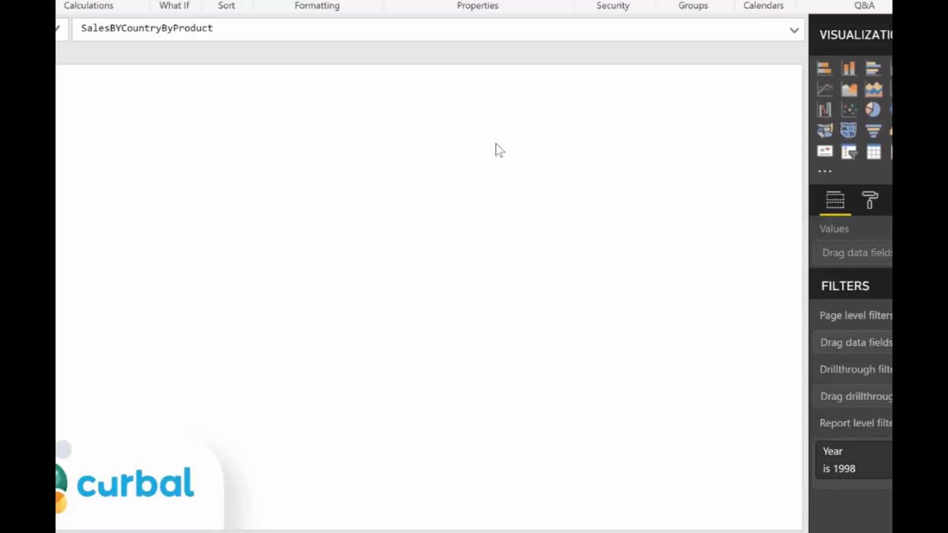
text(=)
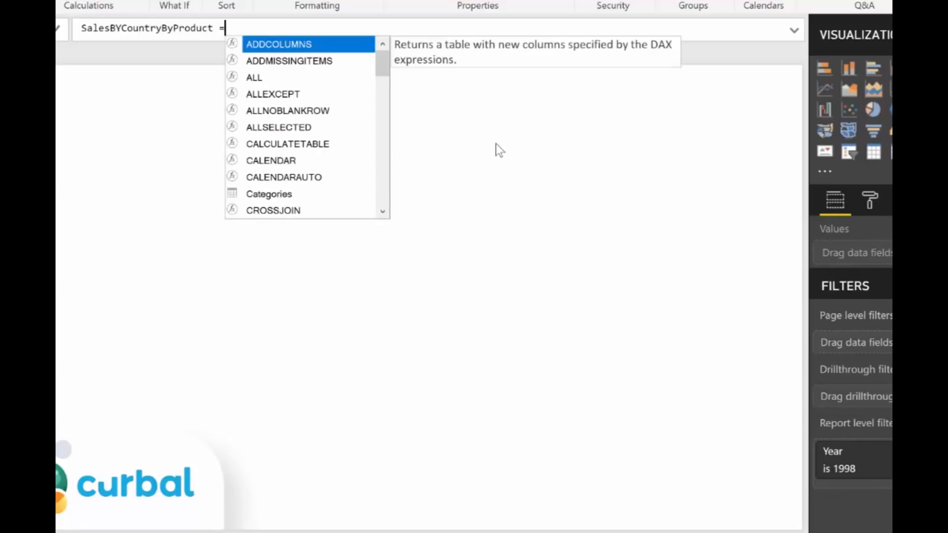
text(GROUPBY()
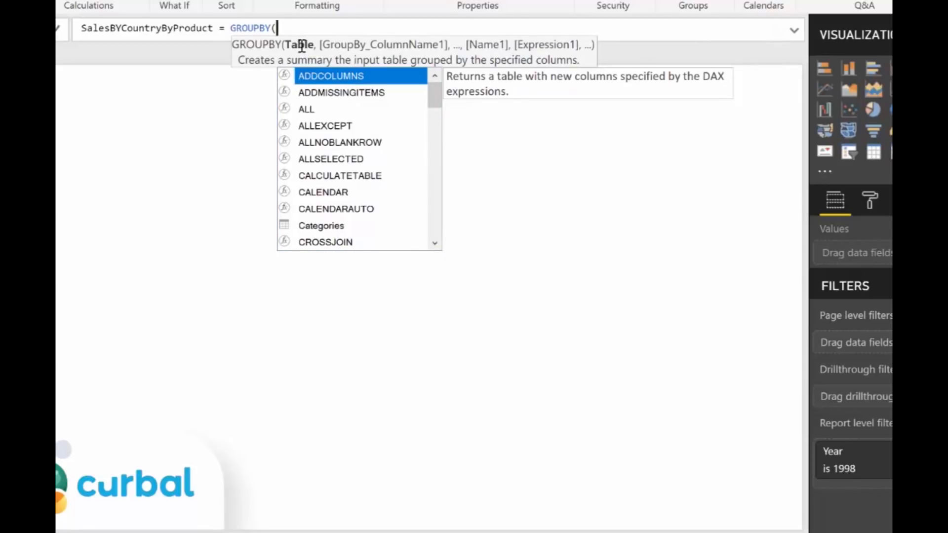
text(Order_Details)
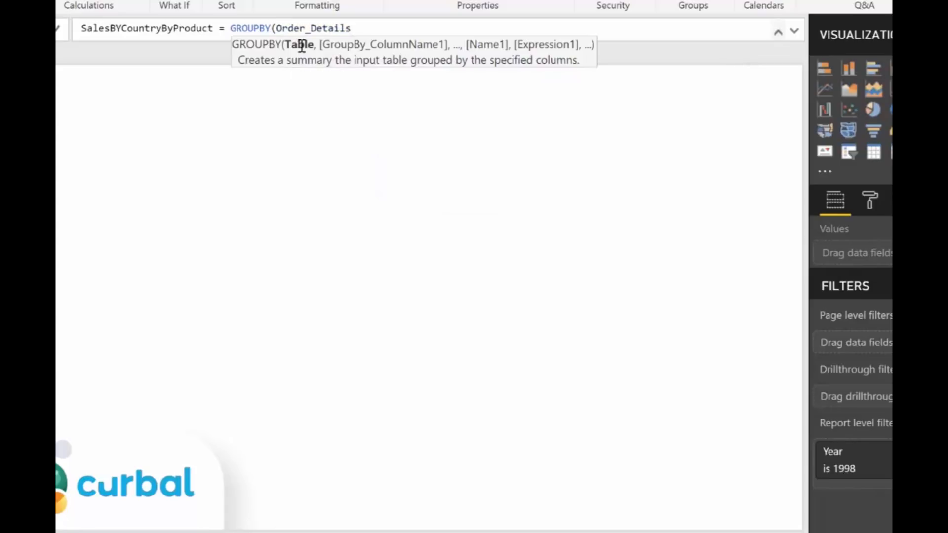
text(,)
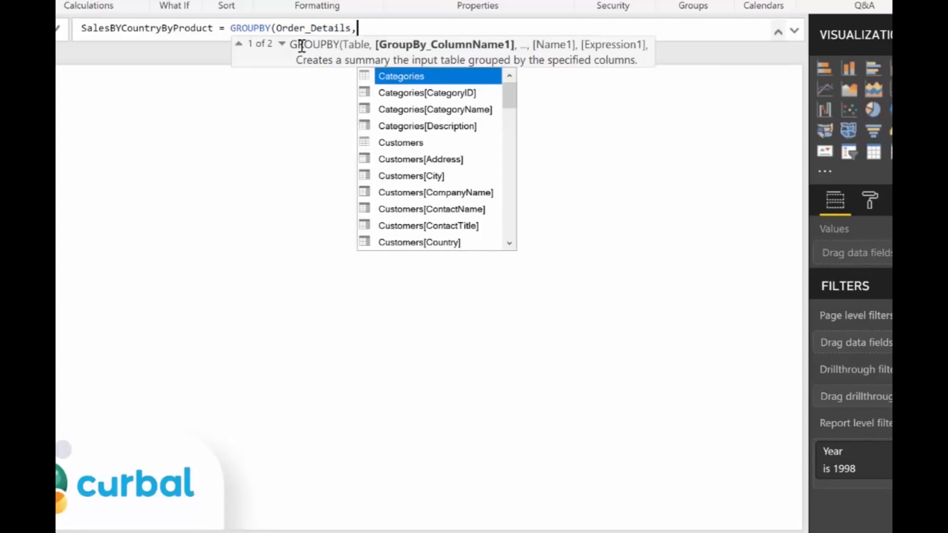
Add Customers[Country] and Products[ProductName] as the grouping columns via autocomplete.
text(coun)
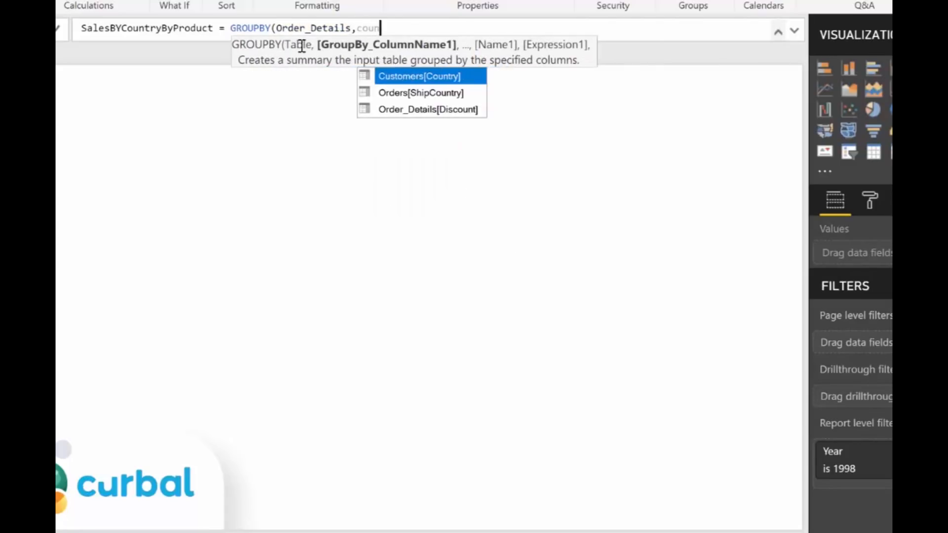
click(419, 76)
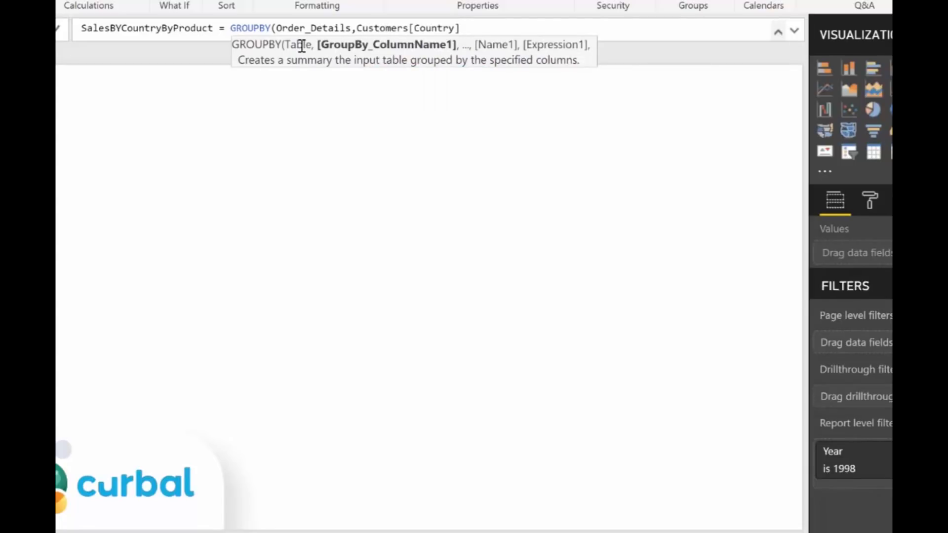
text(,pr)
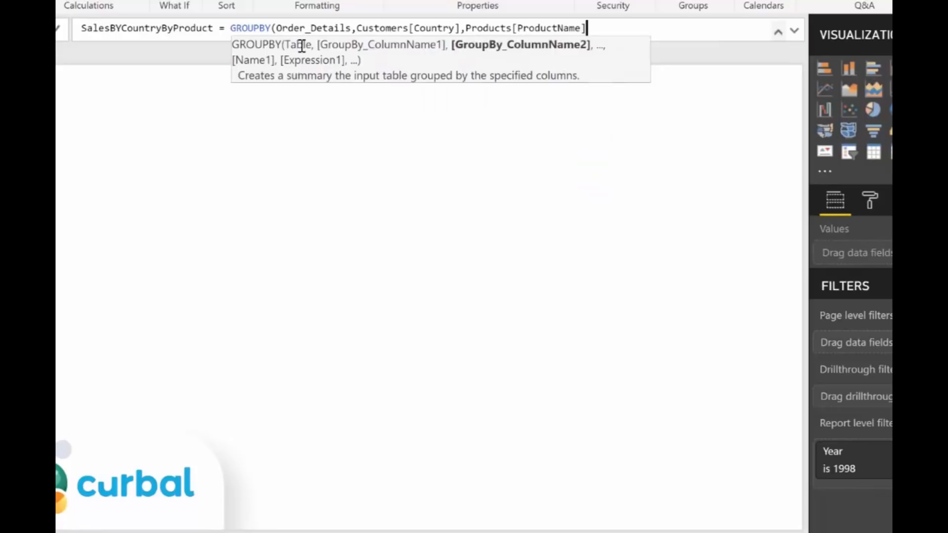
text(,)
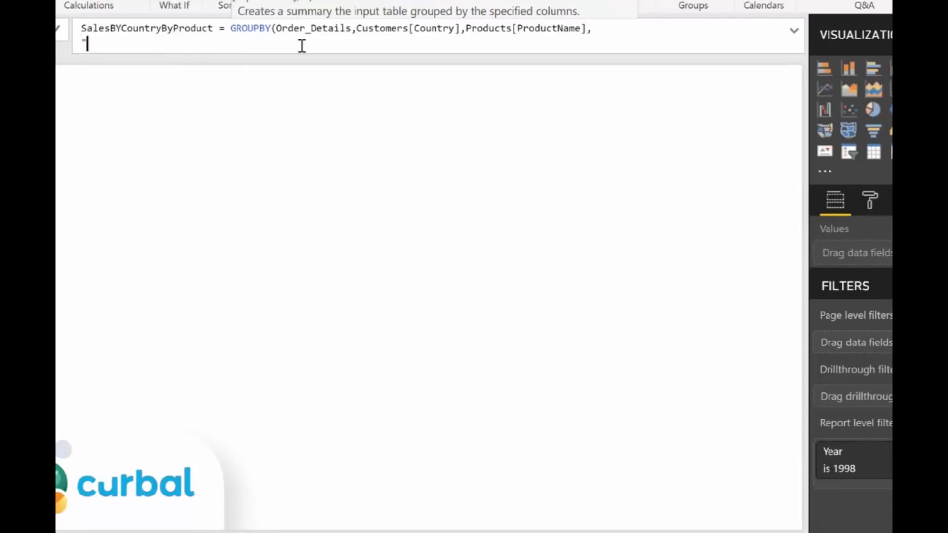
Add "Total Sales", SUMX(CURRENTGROUP(), Order_Details[Quantity]*Order_Details[UnitPrice]) and create the table.
text(Total S)
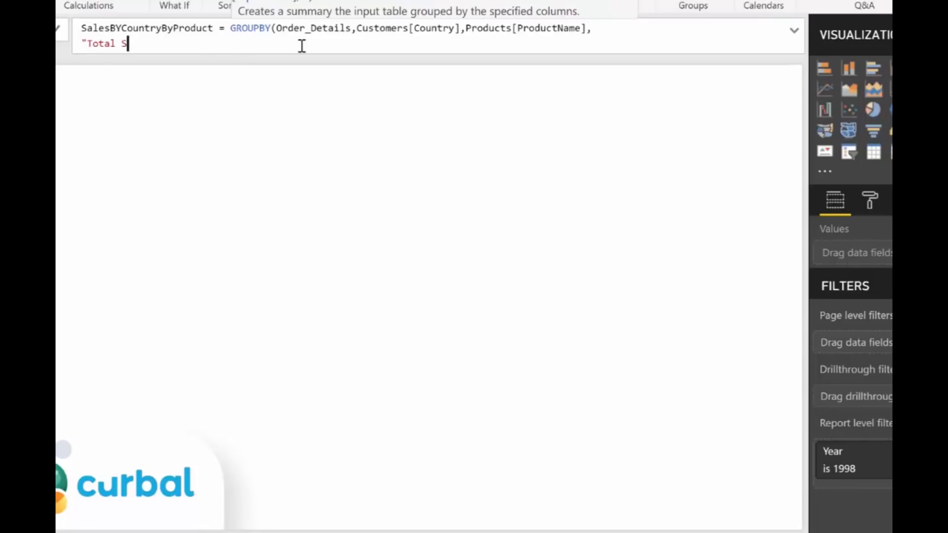
text(ales!,)
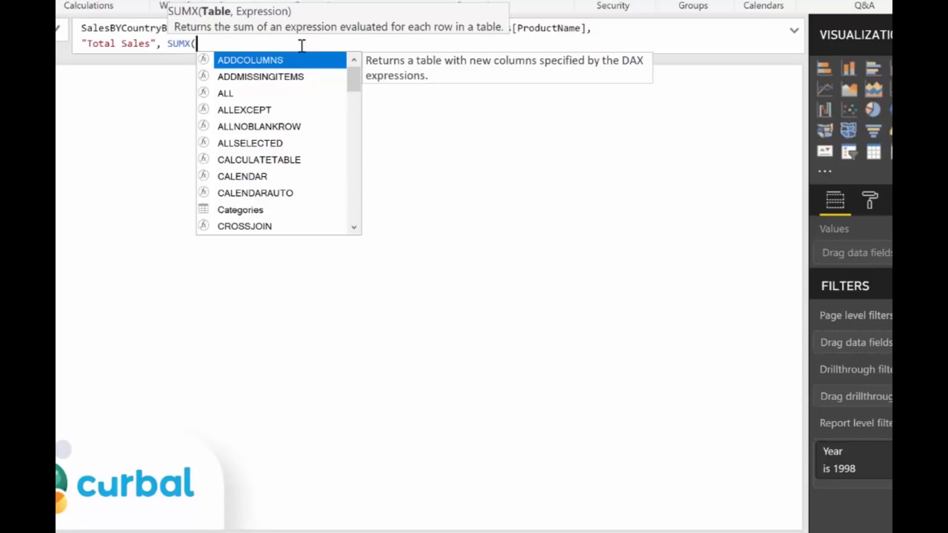
text(CURRENTGROUP())
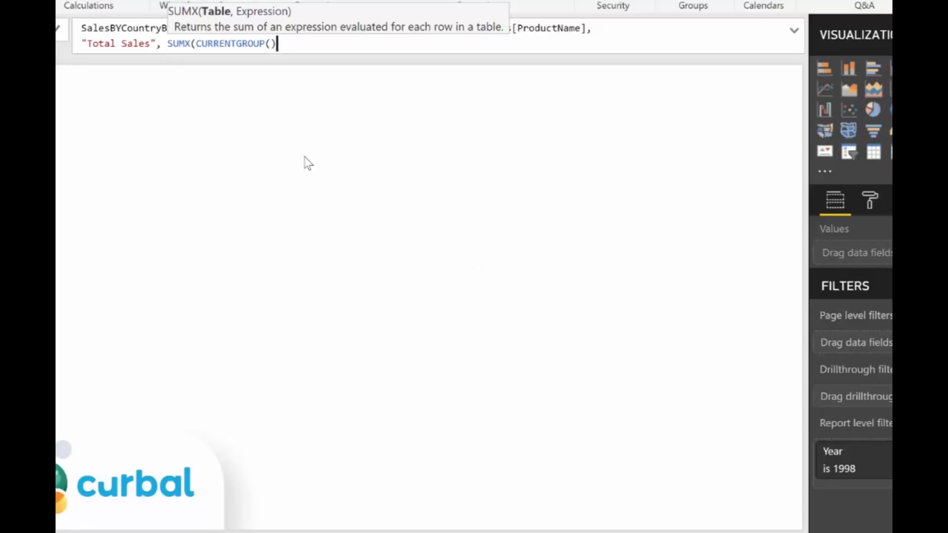
text(,)
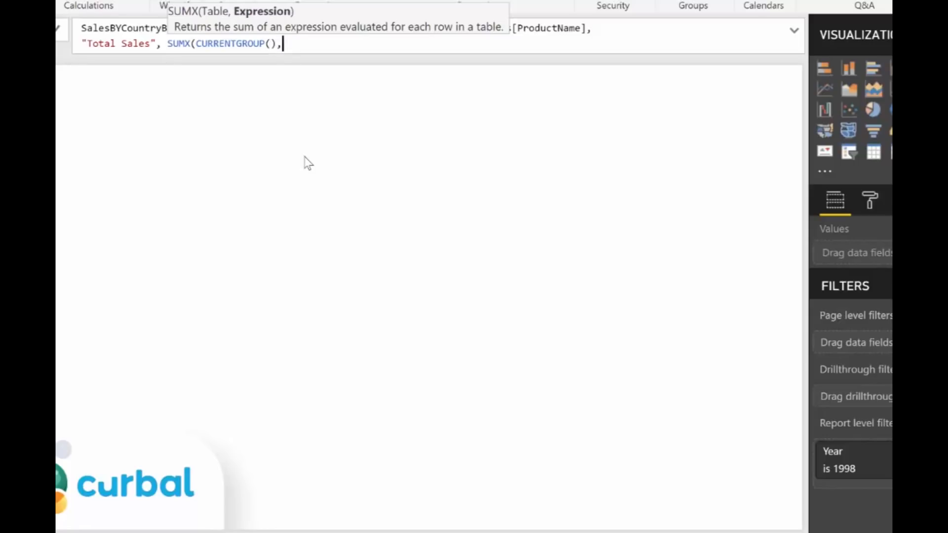
text(")
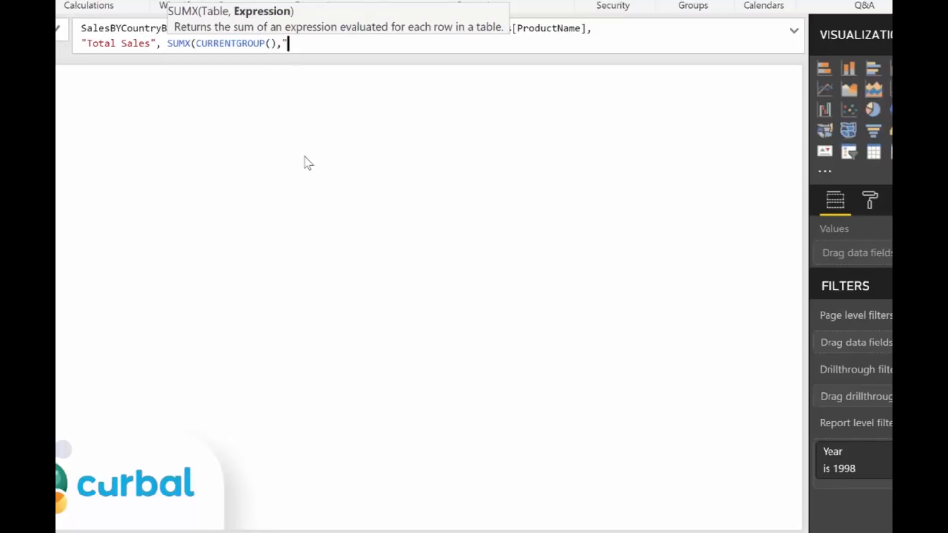
text(To)
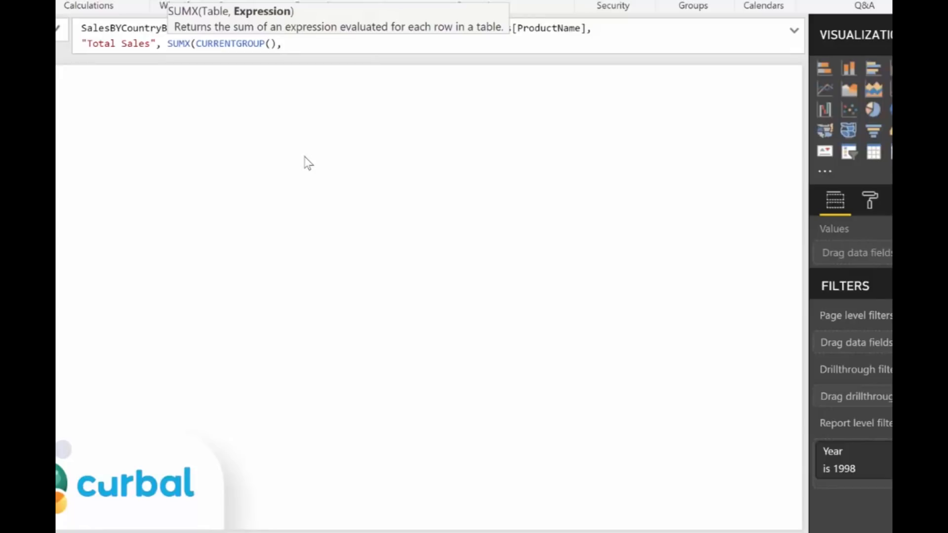
text(Order_Details[Quantity]*Order_Details[UnitPrice])))
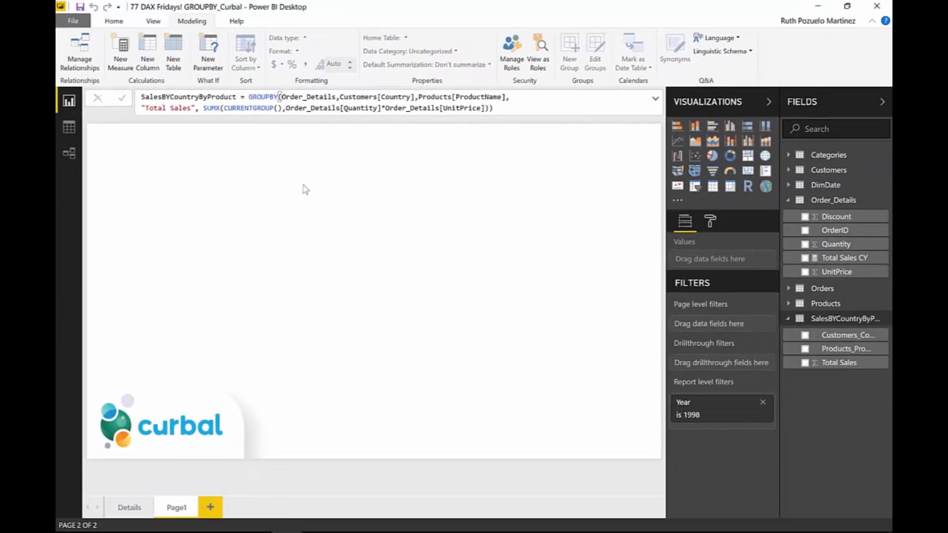
Show the SalesBYCountryByProduct rows in Data view and review its grouping columns in the formula.
click(69, 127)
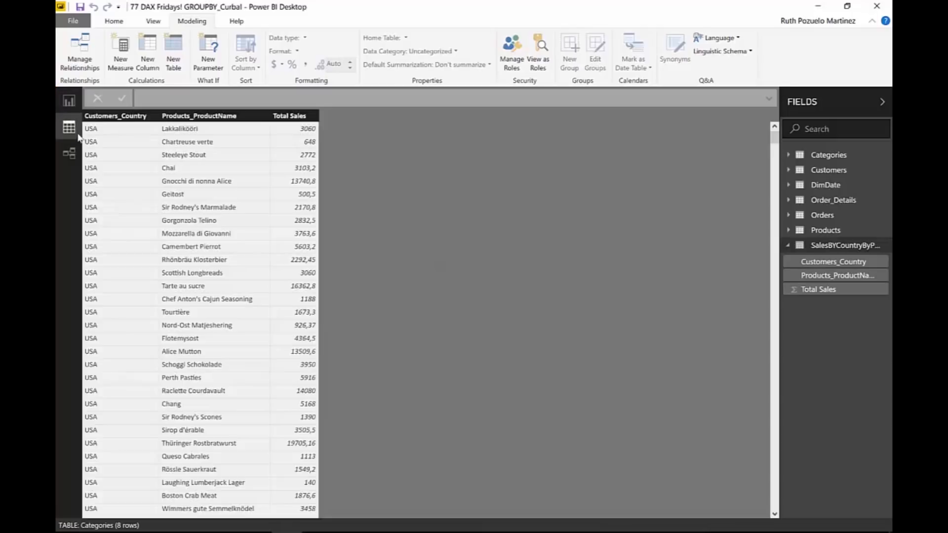
click(845, 244)
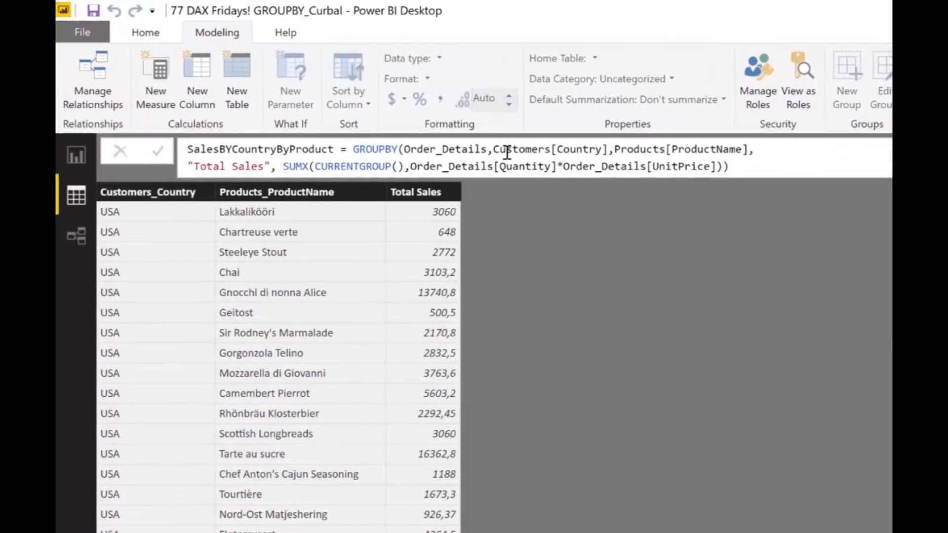
drag(496, 149, 717, 149)
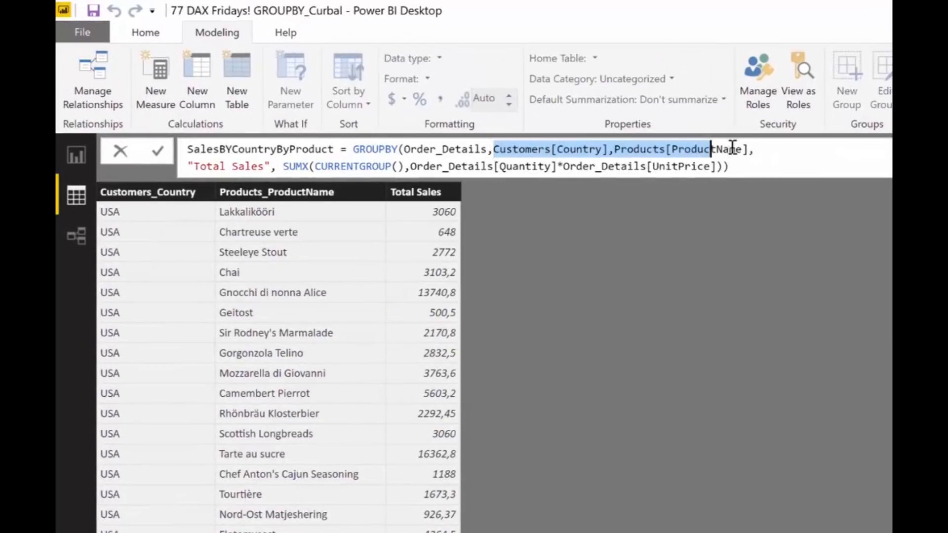
click(481, 184)
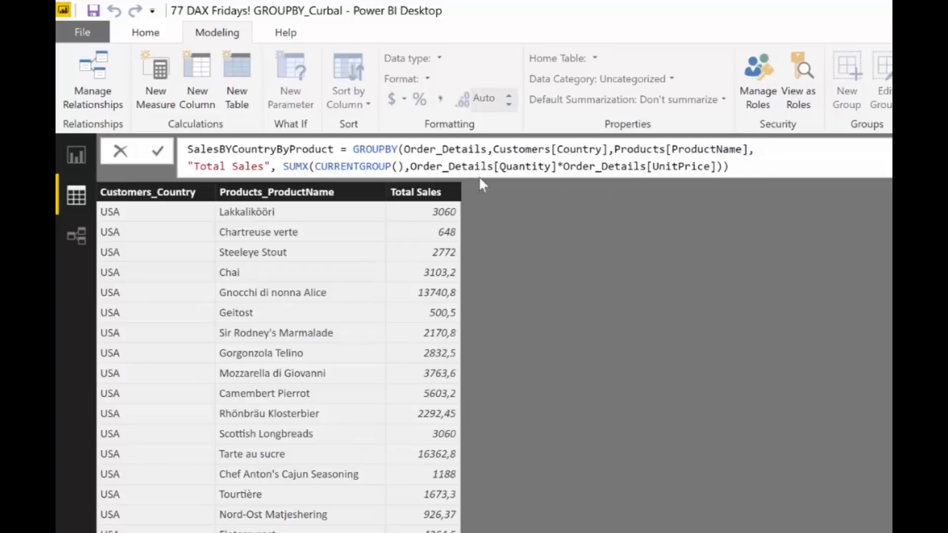
mouse_move(333, 200)
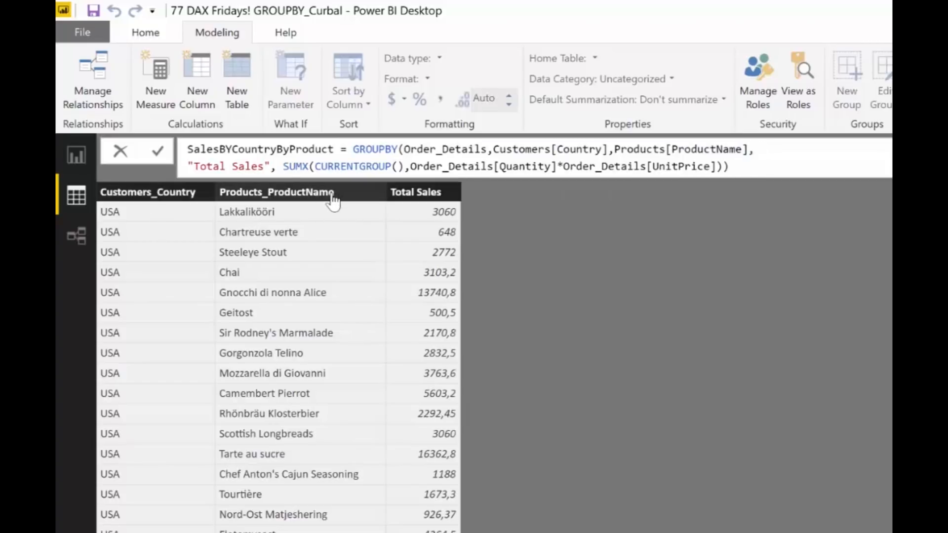
mouse_move(335, 202)
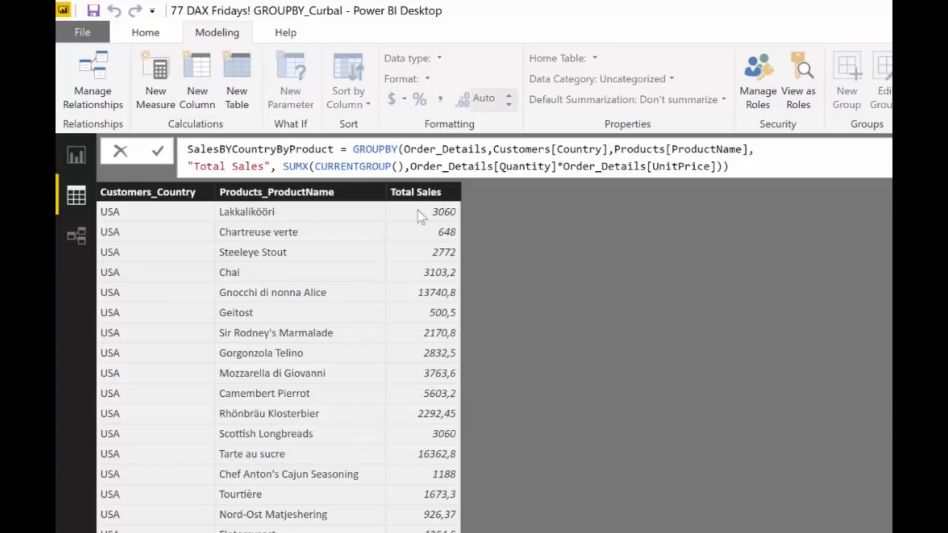
mouse_move(363, 260)
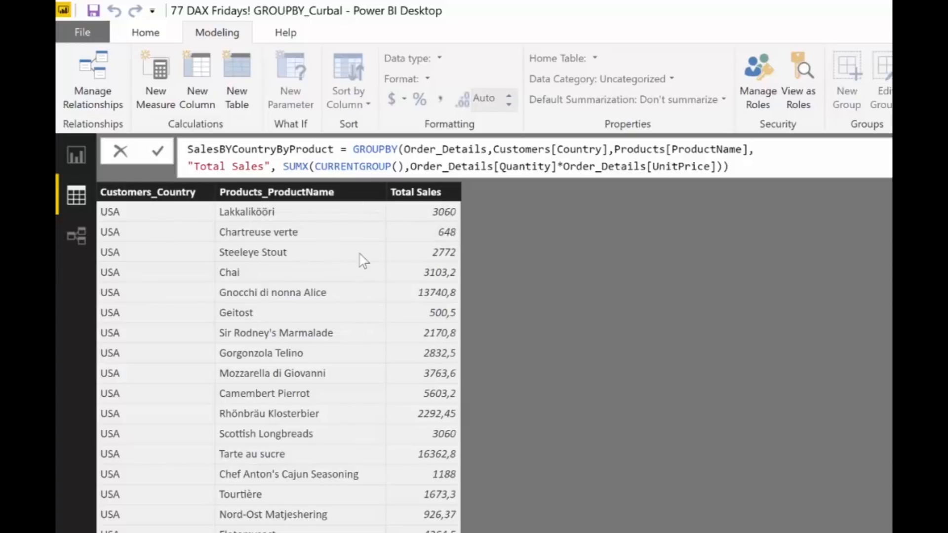
mouse_move(362, 238)
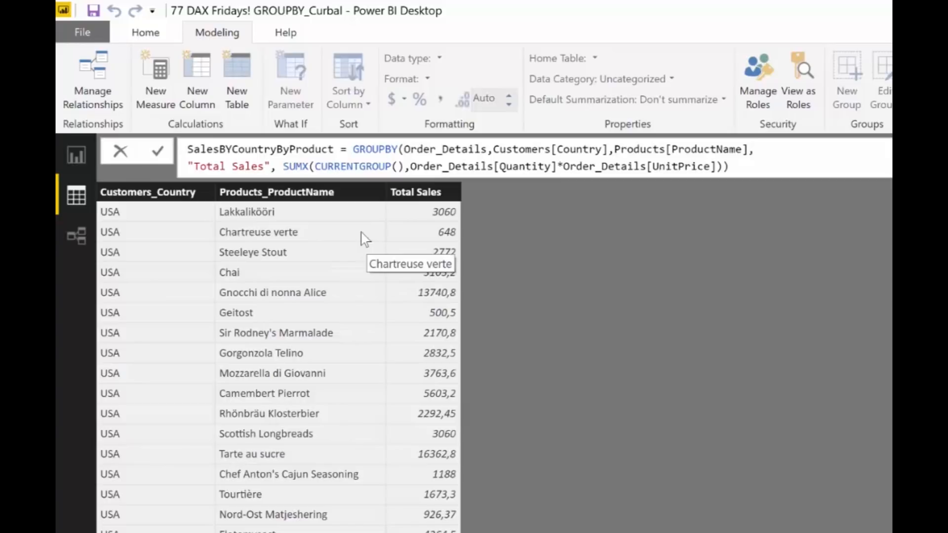
mouse_move(367, 235)
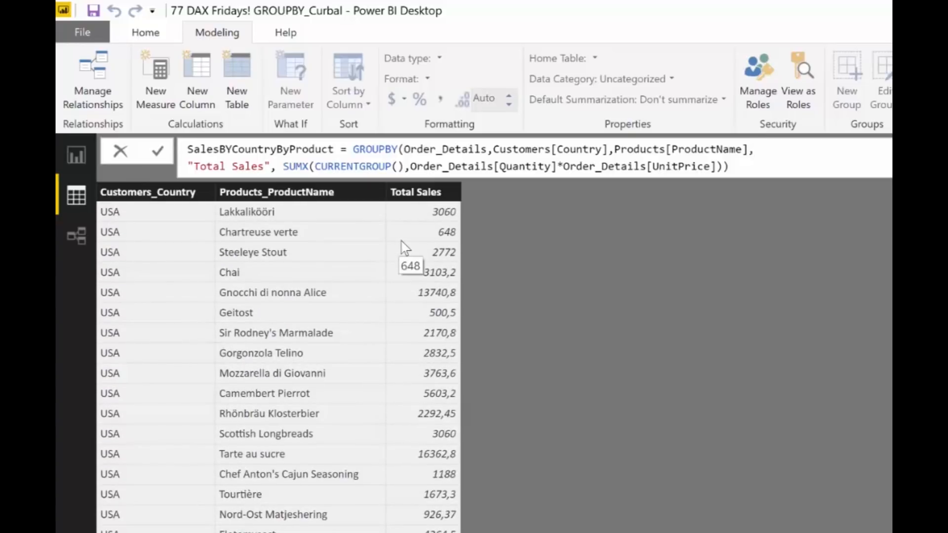
Scroll through the total-sales rows for countries such as USA and Brazil.
scroll(down, 3)
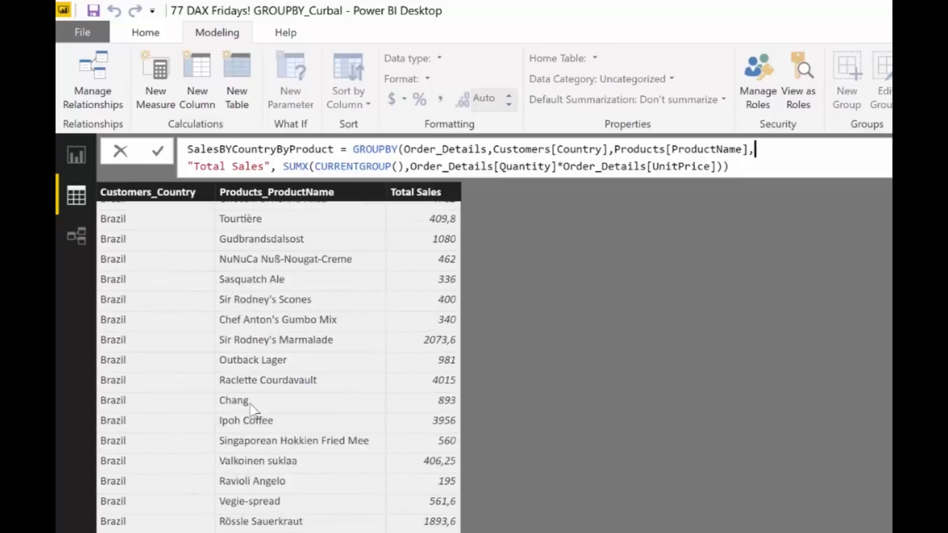
scroll(down, 3)
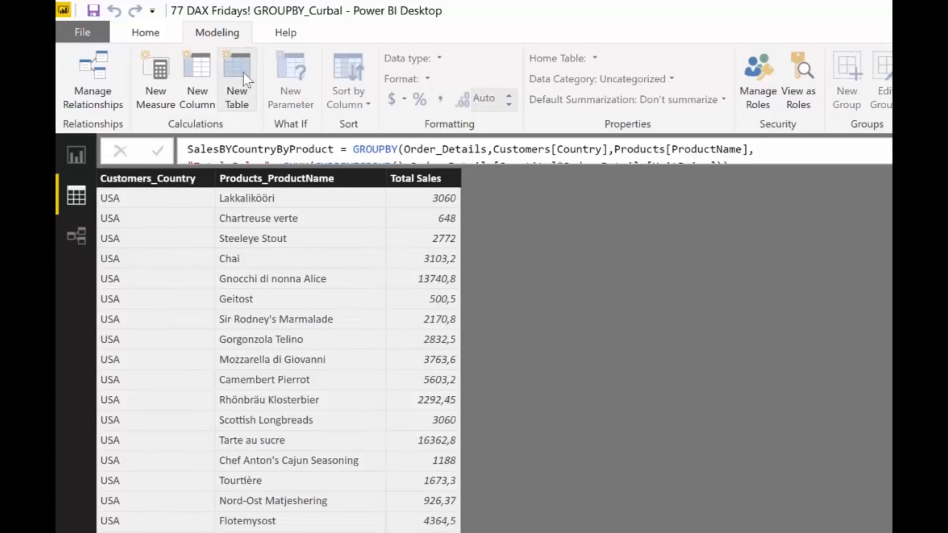
Start a new table Highest sales = VAR Sales = reusing the GROUPBY expression.
click(236, 79)
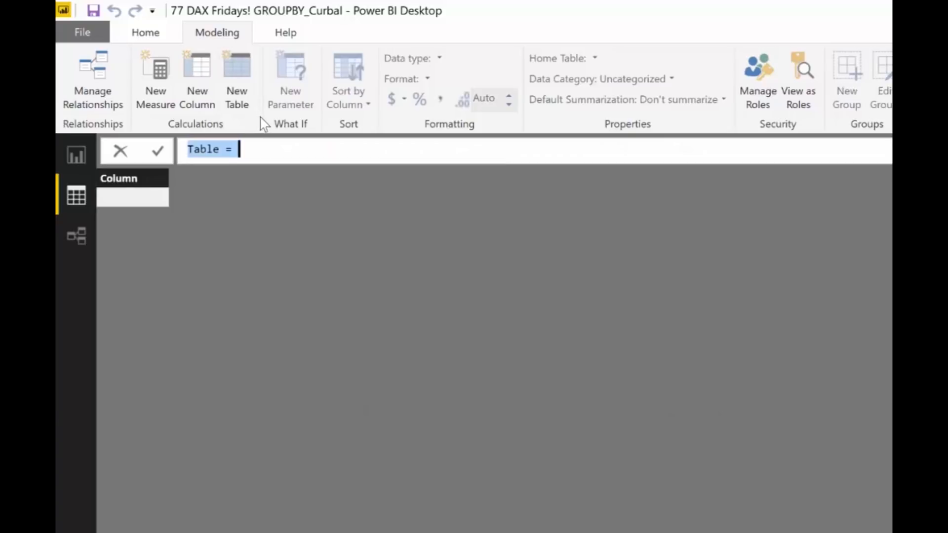
text(Higj)
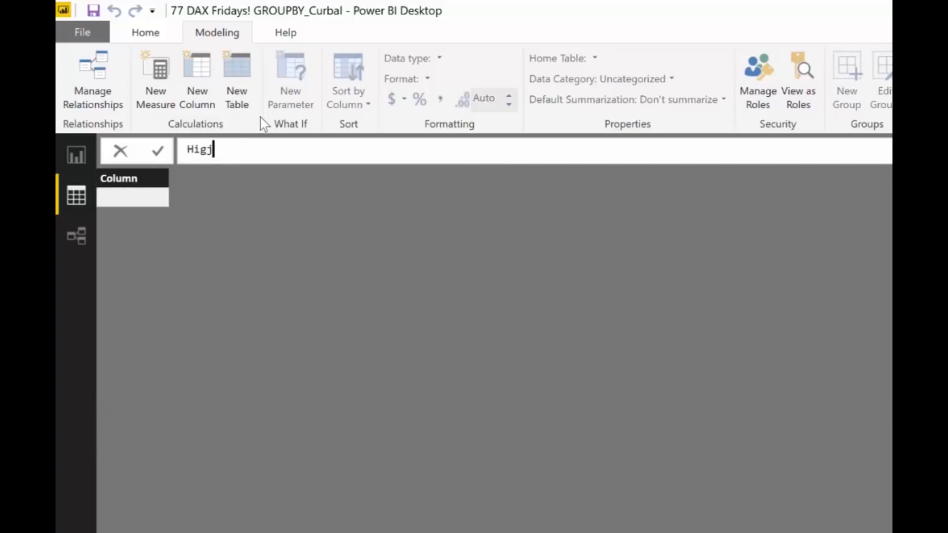
text(Highest sa)
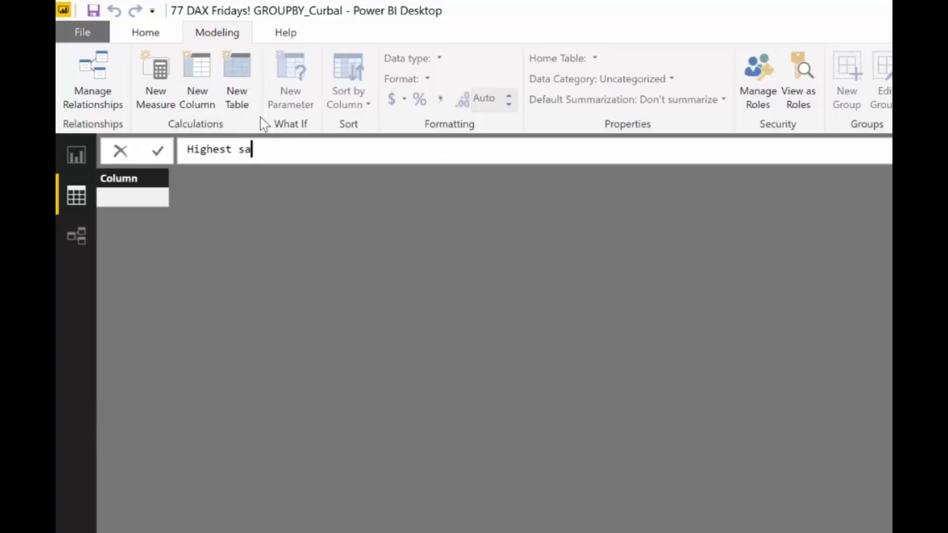
text(les =)
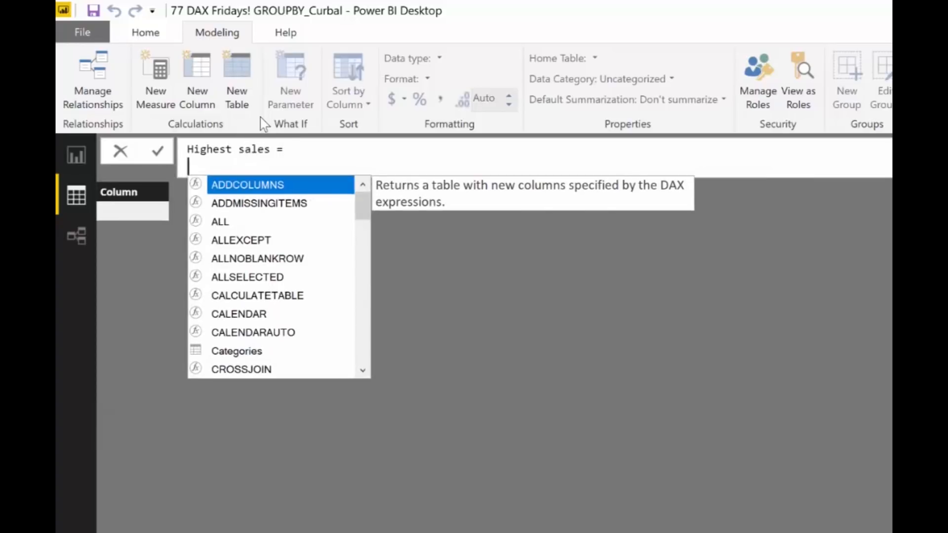
text(VAR)
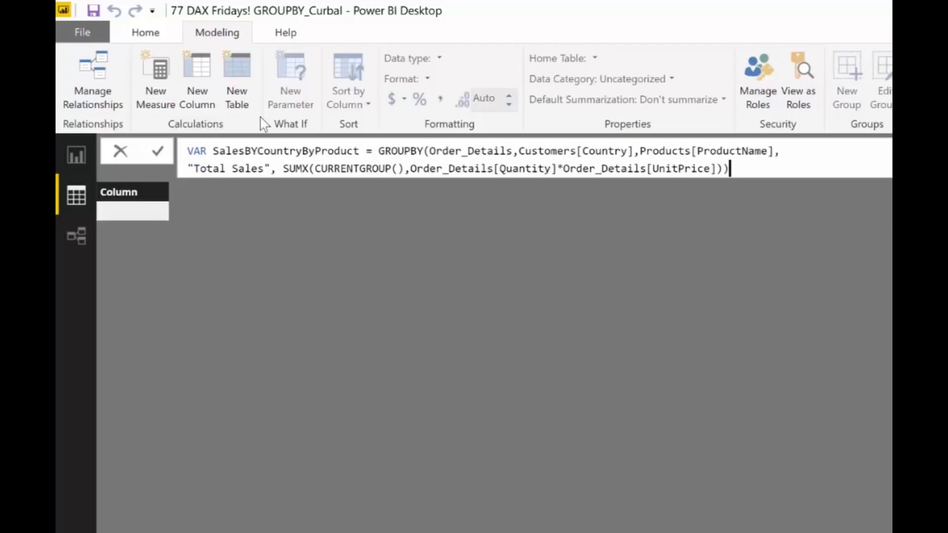
text(Highest sales =)
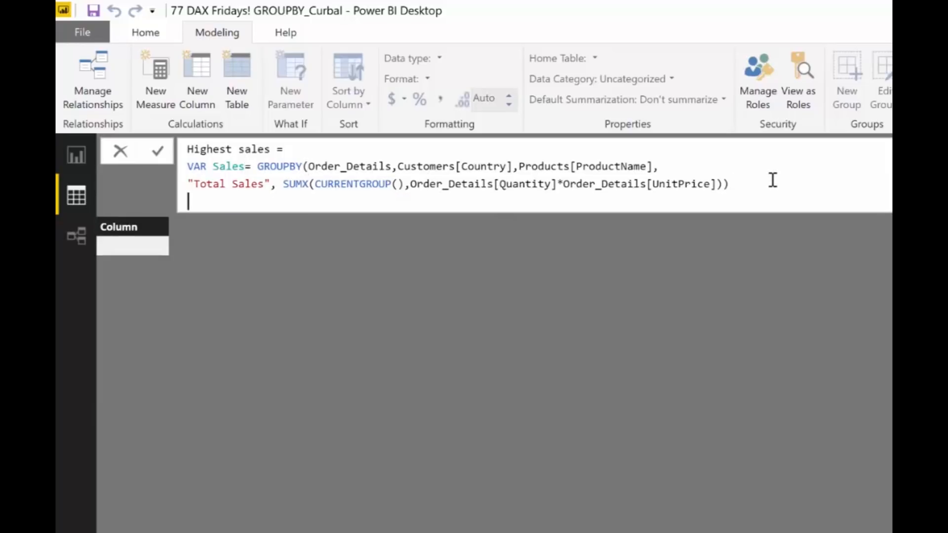
Add RETURN GROUPBY(Sales, Customers[Country], and rename the table Highest sales by country.
text(R)
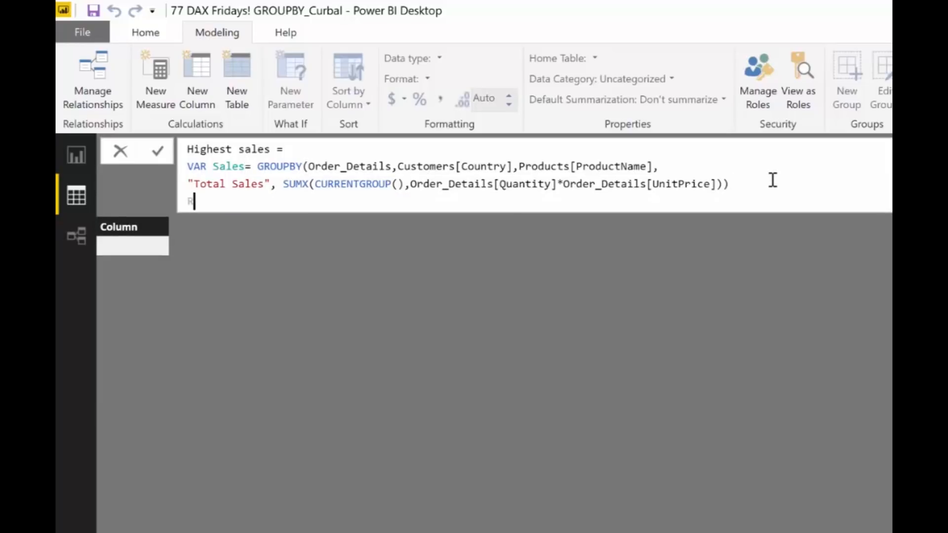
text(RETURN)
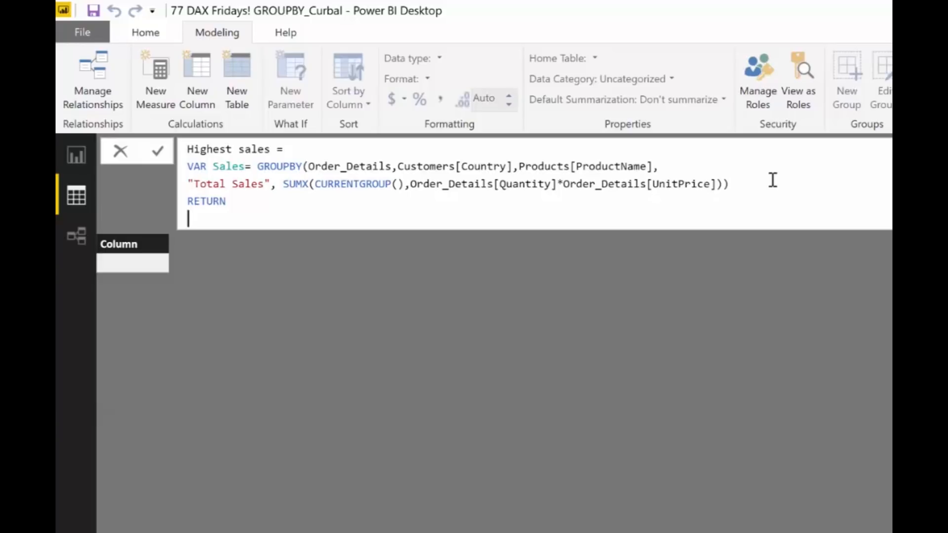
text(gr)
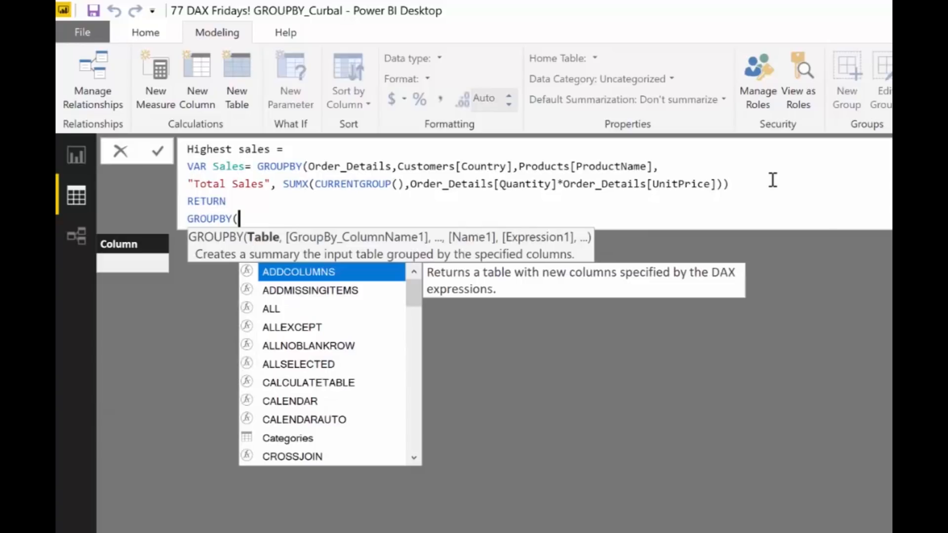
text(Sales)
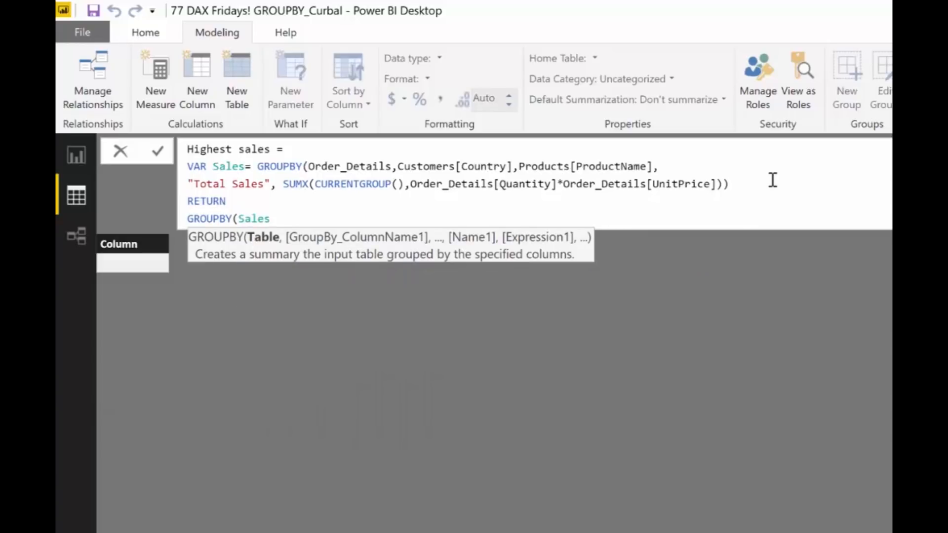
text(, Customers[Country)
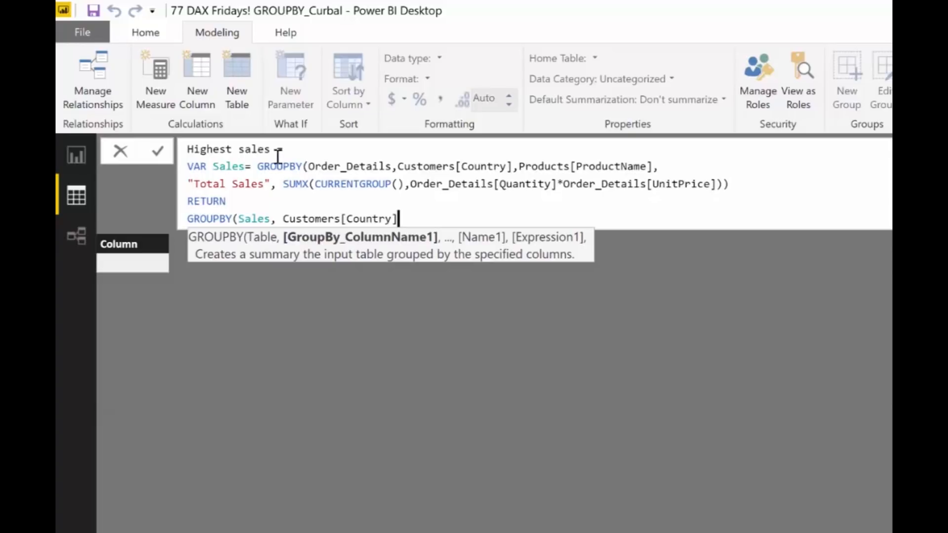
text(by cou)
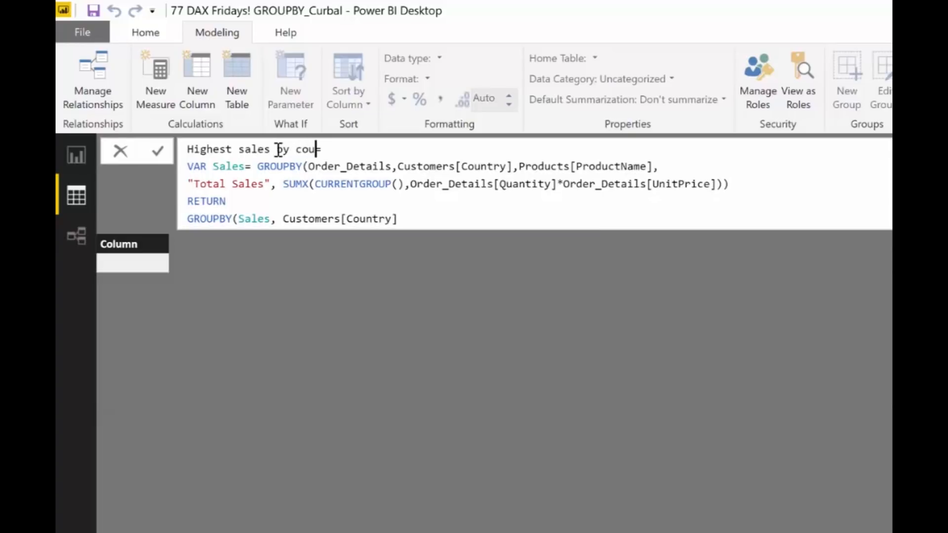
text(ntry)
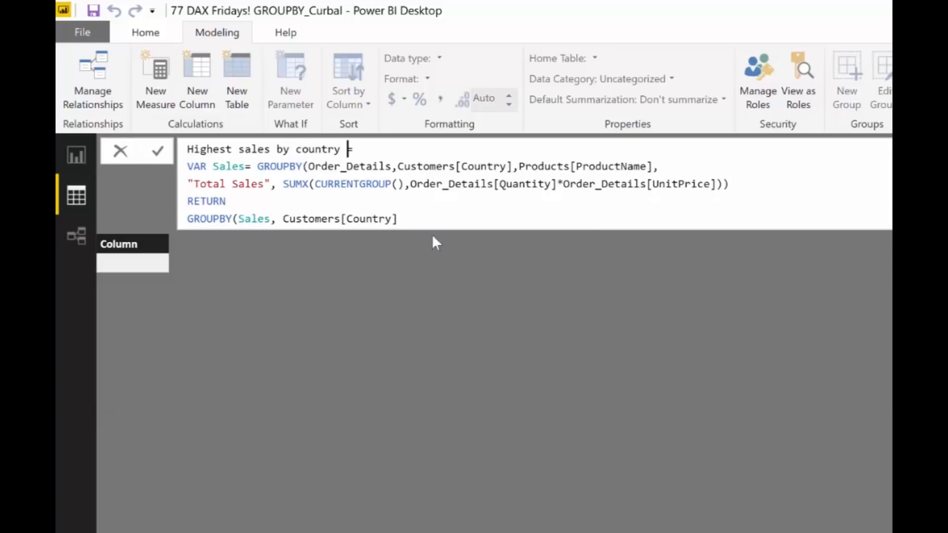
text(,)
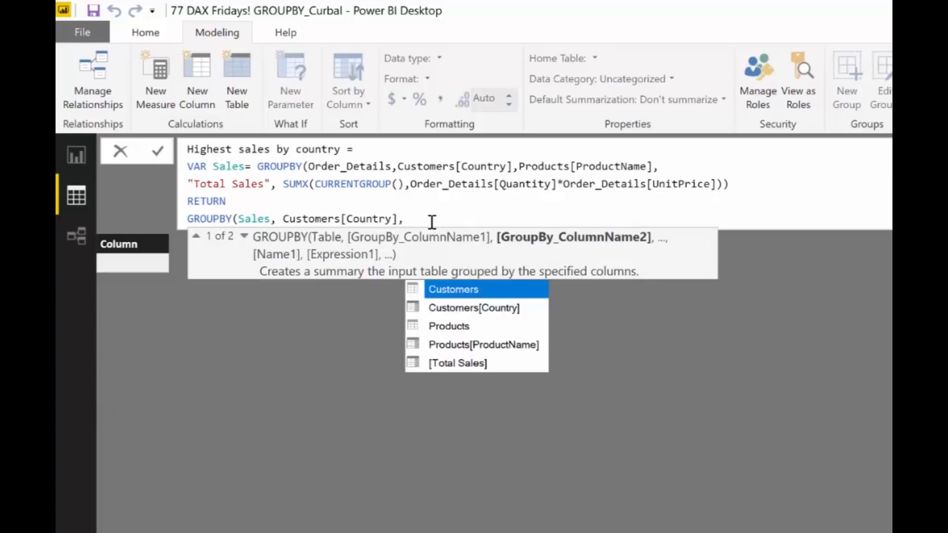
Finish with "Max Sales", MAXX(CURRENTGROUP(),[Total Sales])) to get Max Sales per country.
text("ma)
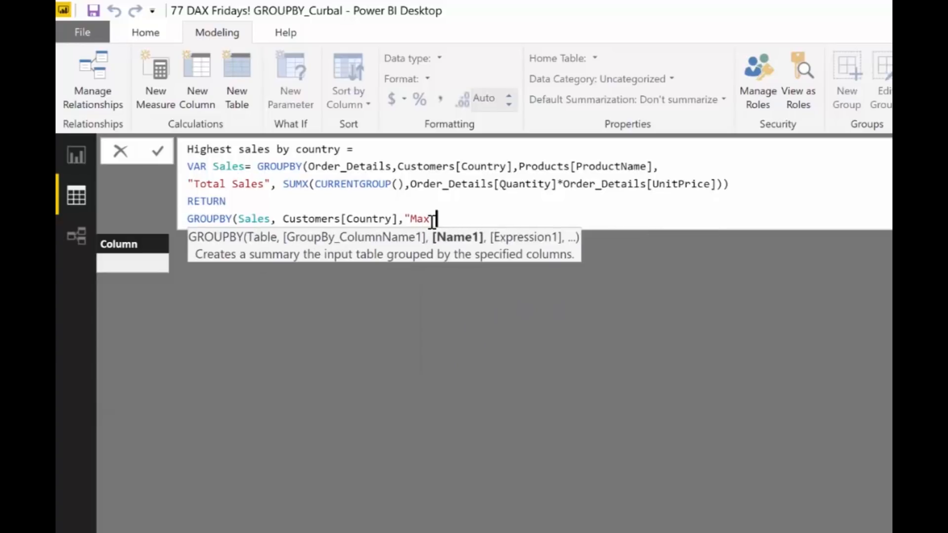
text(Sales",)
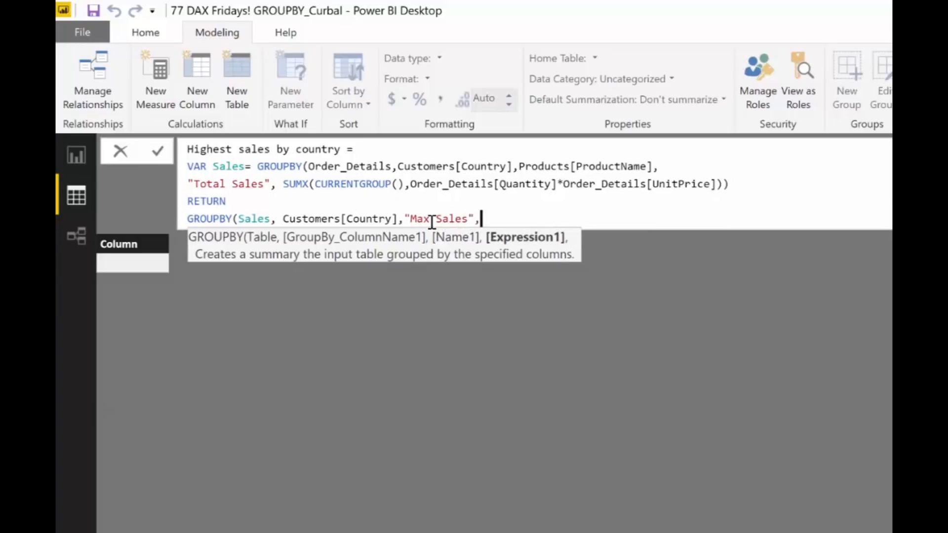
text(MAXX()
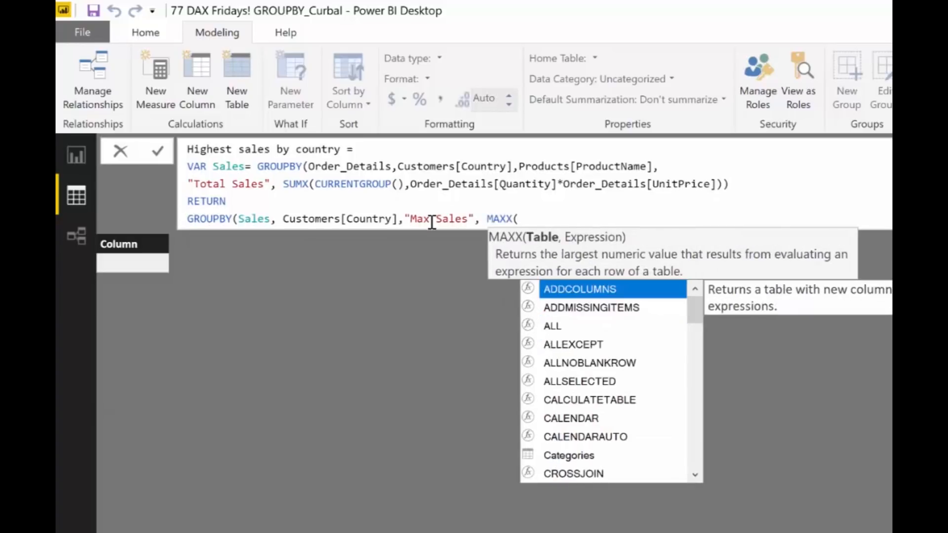
text(cur)
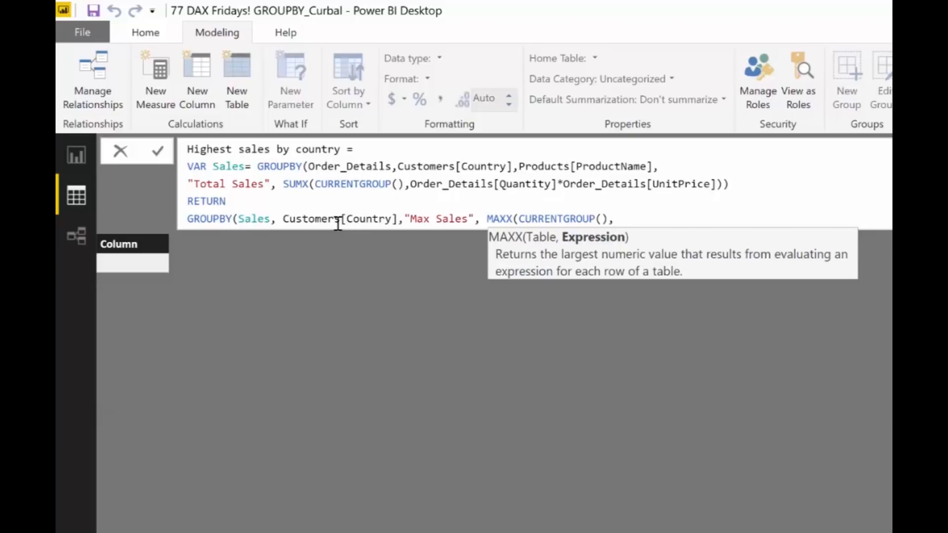
text([Total Sales])
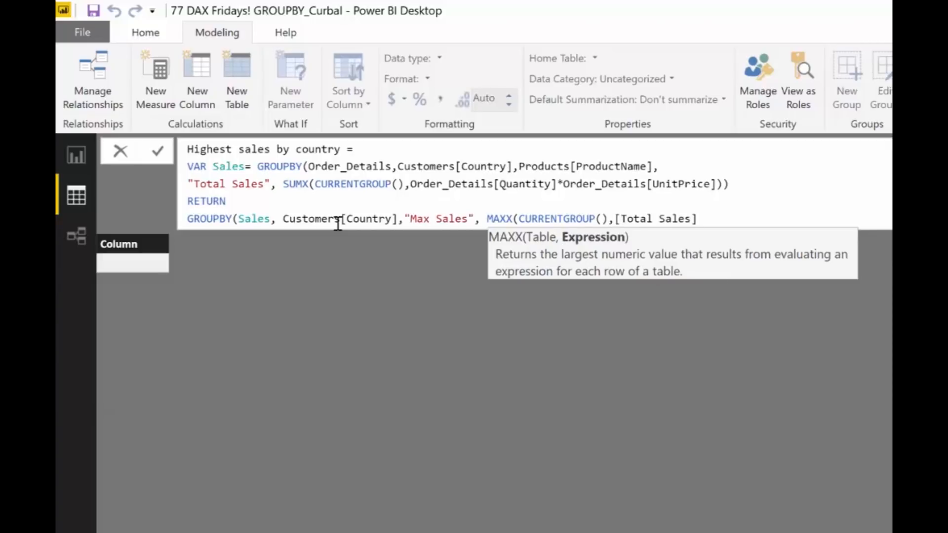
text()))
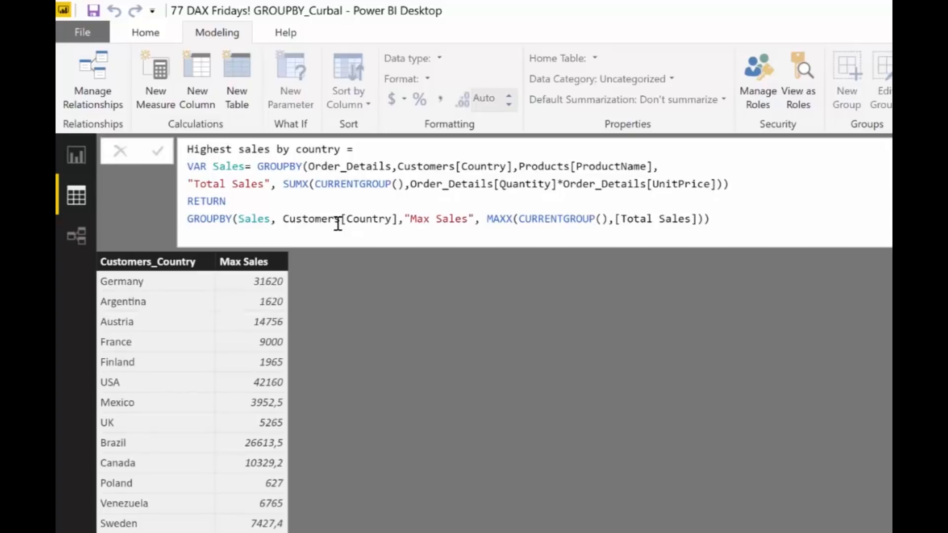
mouse_move(195, 271)
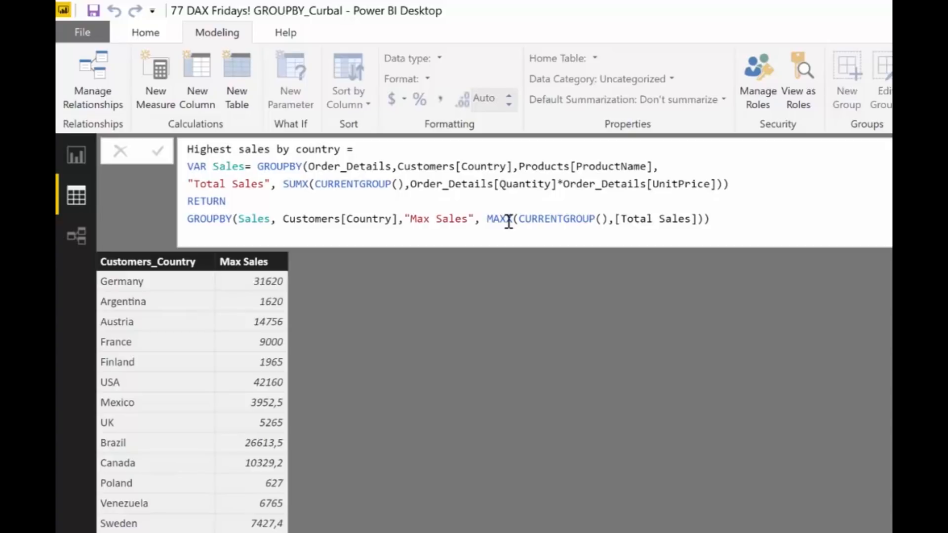
Return to the SalesBYCountryByProduct table and inspect its 936 rows.
text(X)
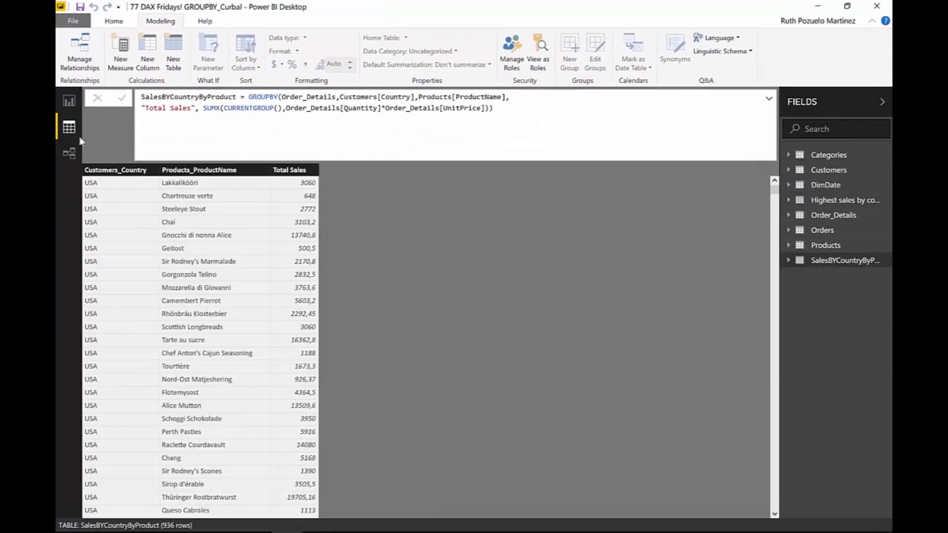
In Report view, build a country table visual and sort it by Total Sales.
click(68, 100)
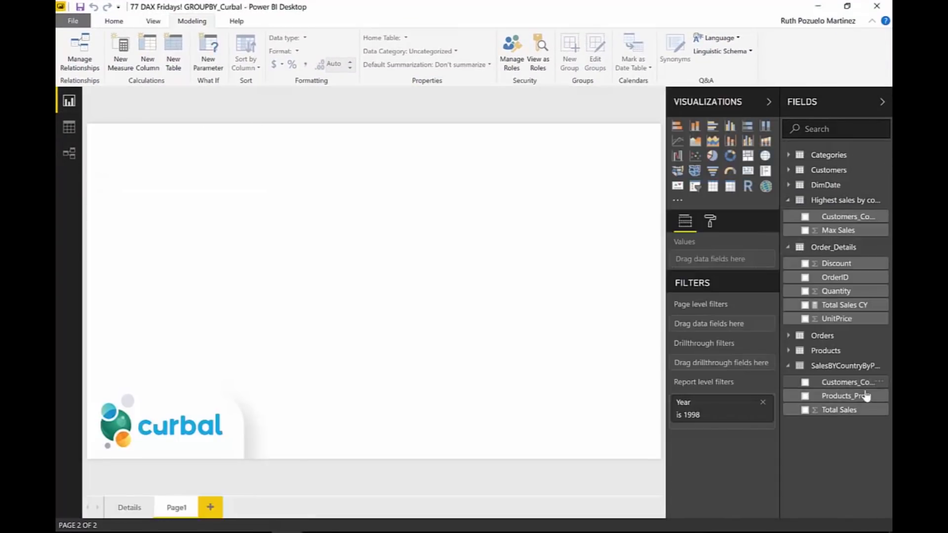
click(805, 381)
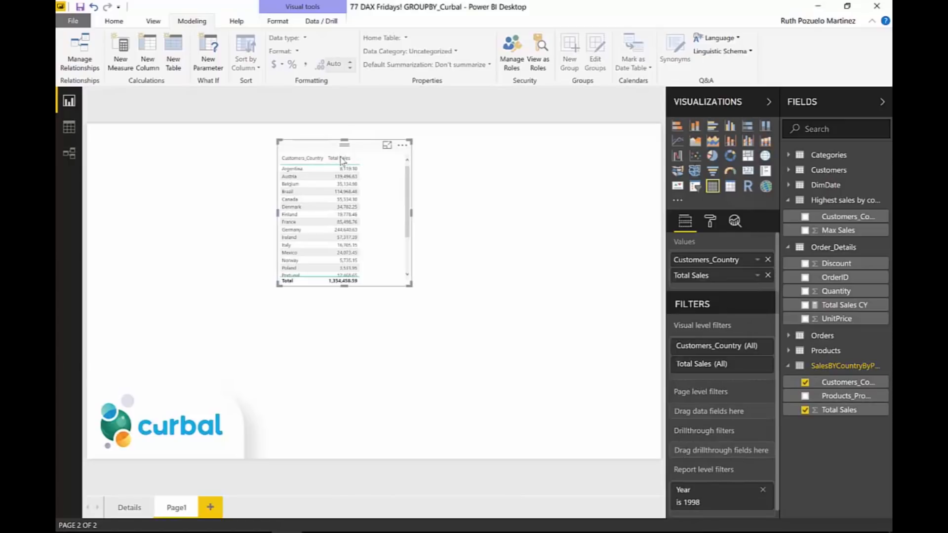
click(339, 158)
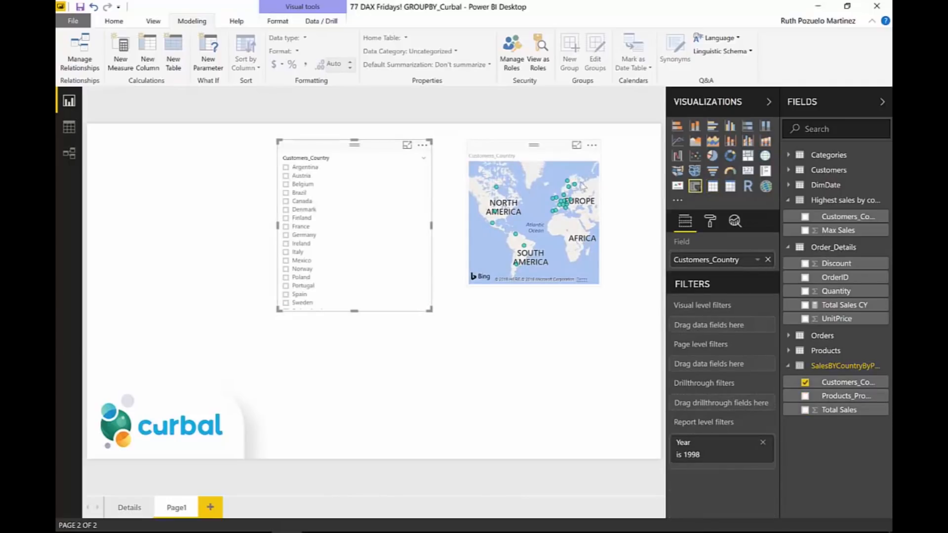
mouse_move(524, 196)
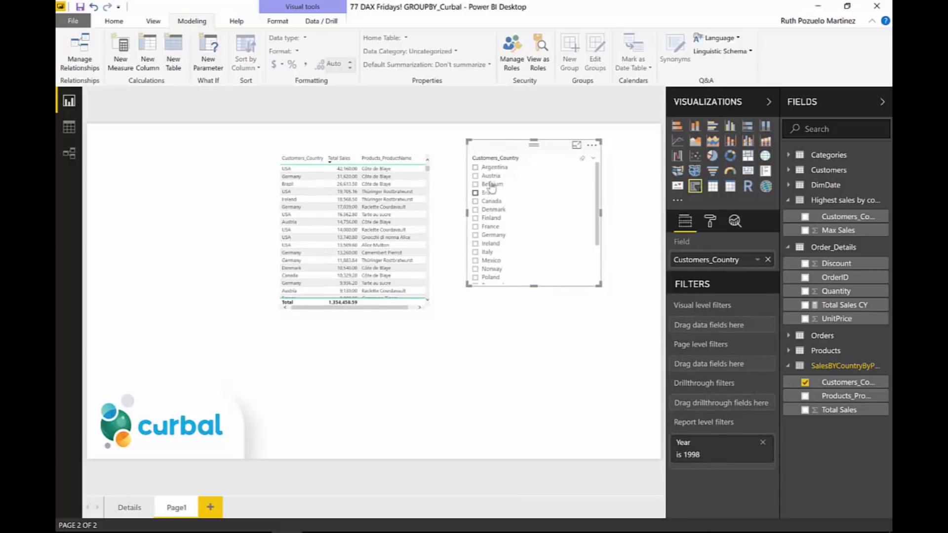
Select Argentina in the country slicer so its top sale of 1,620 matches Max Sales.
click(476, 236)
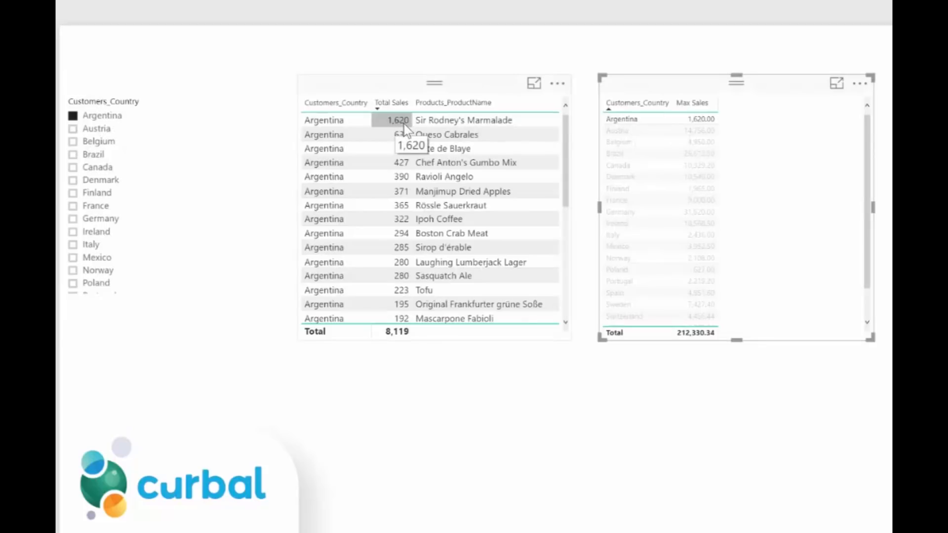
mouse_move(390, 135)
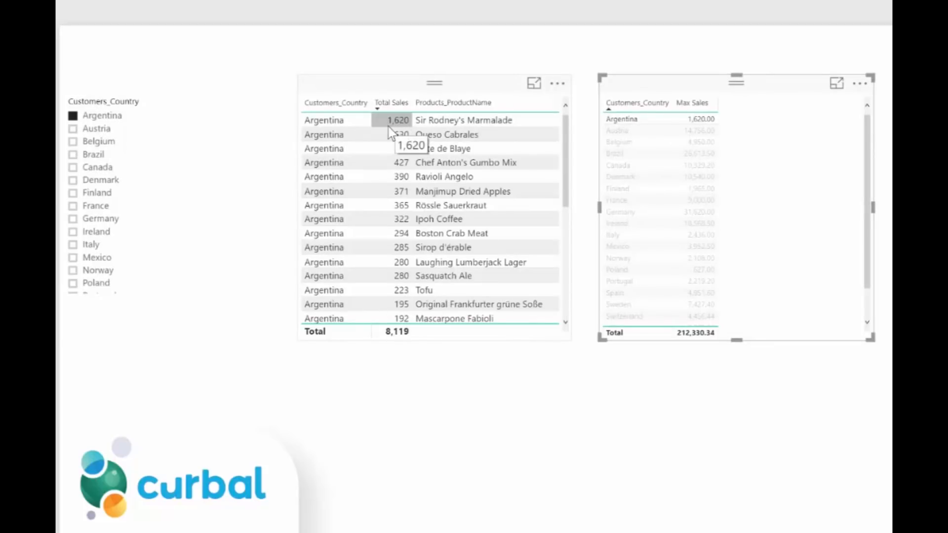